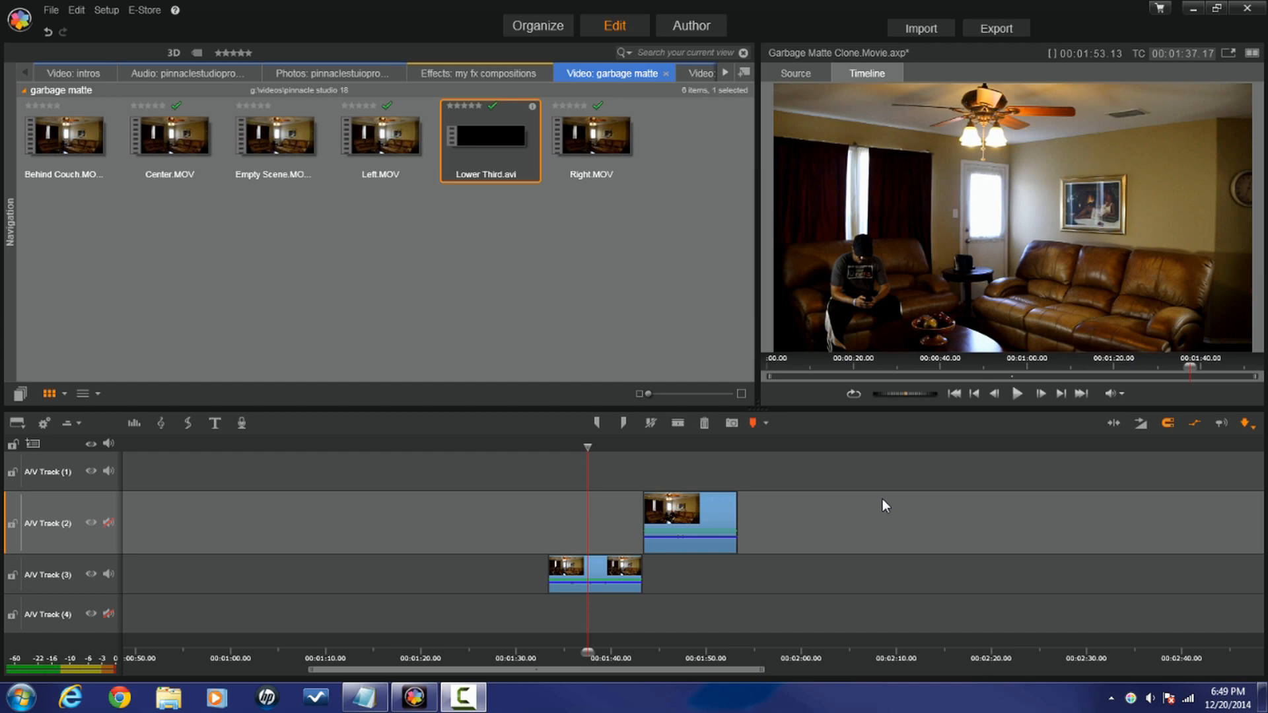
mouse_move(819, 380)
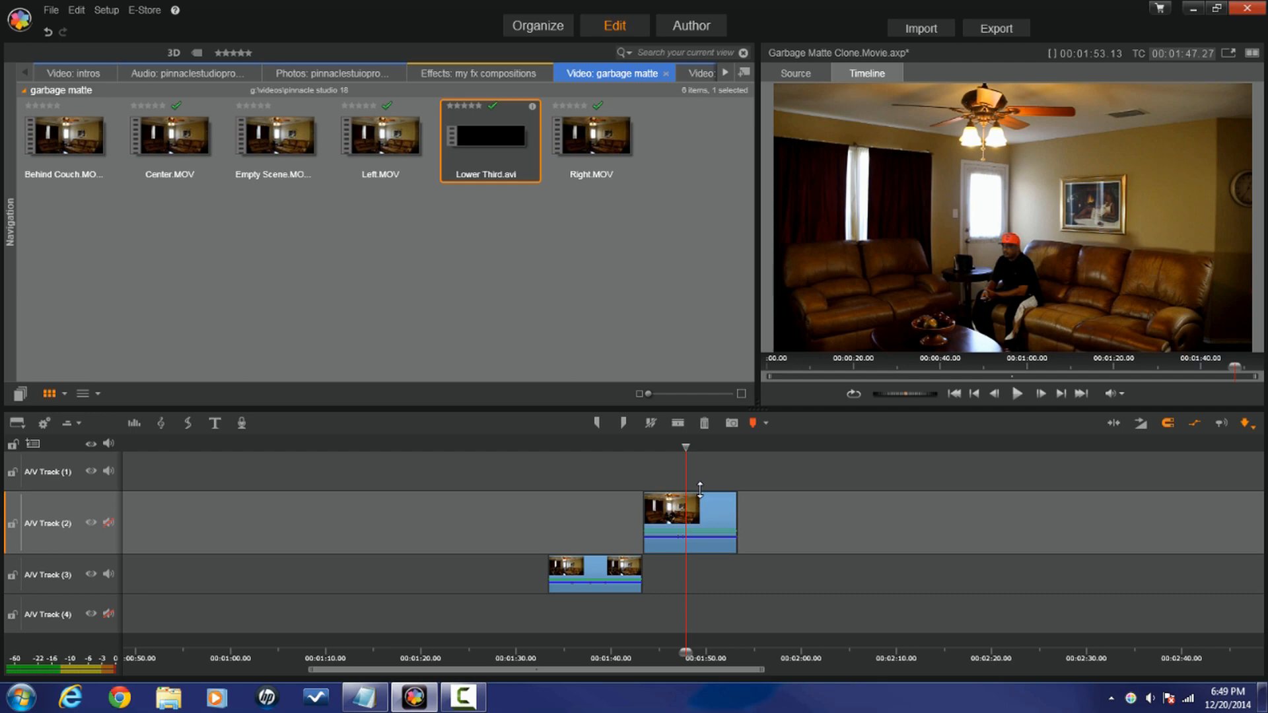
mouse_move(679, 465)
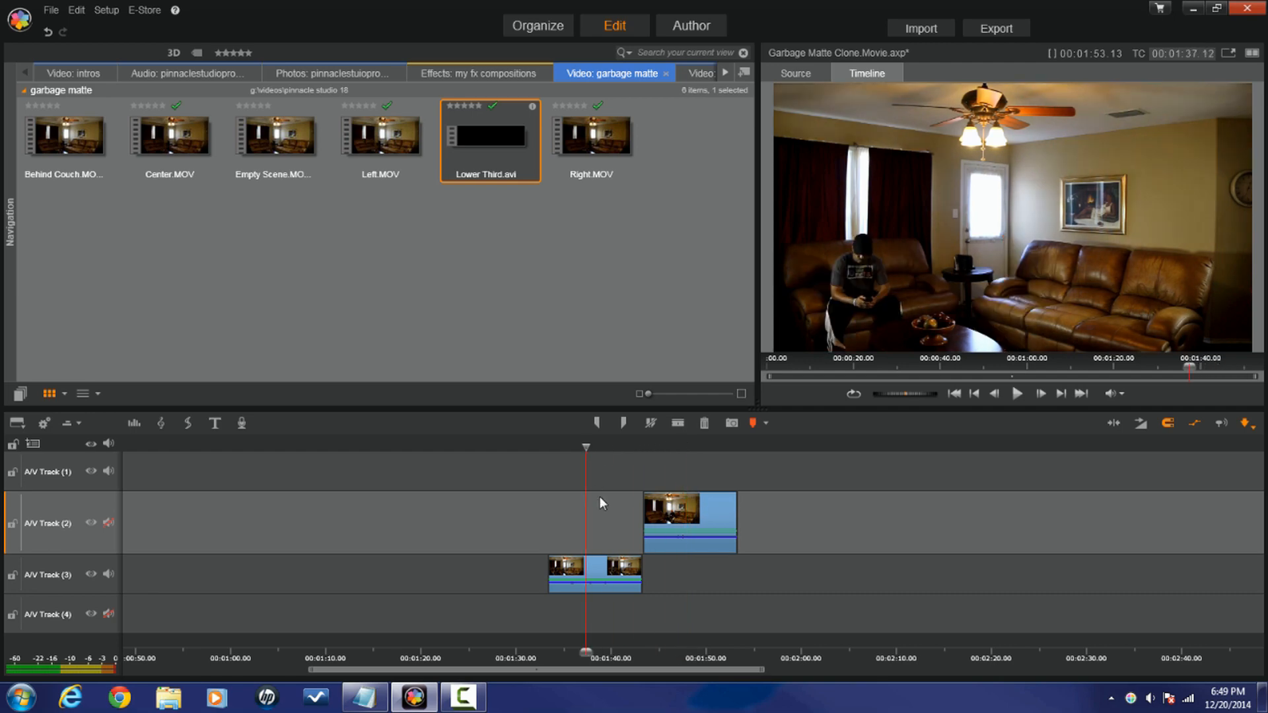
mouse_move(600, 589)
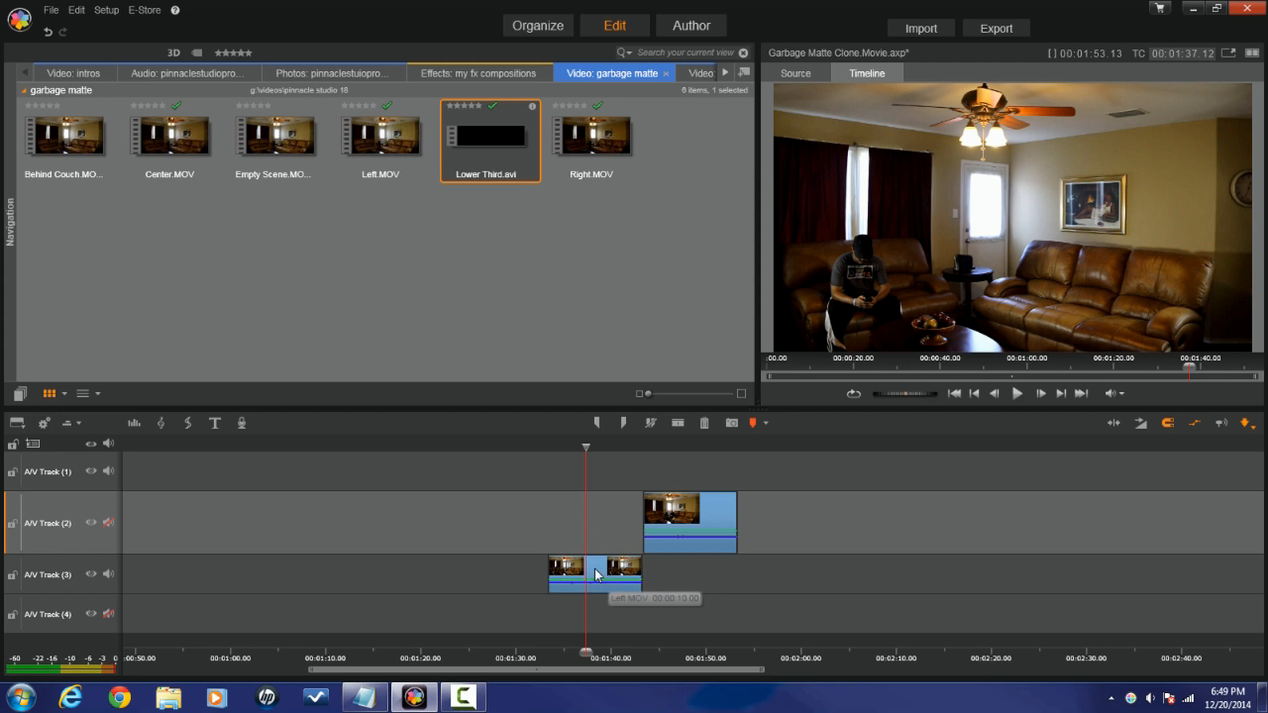
mouse_move(599, 568)
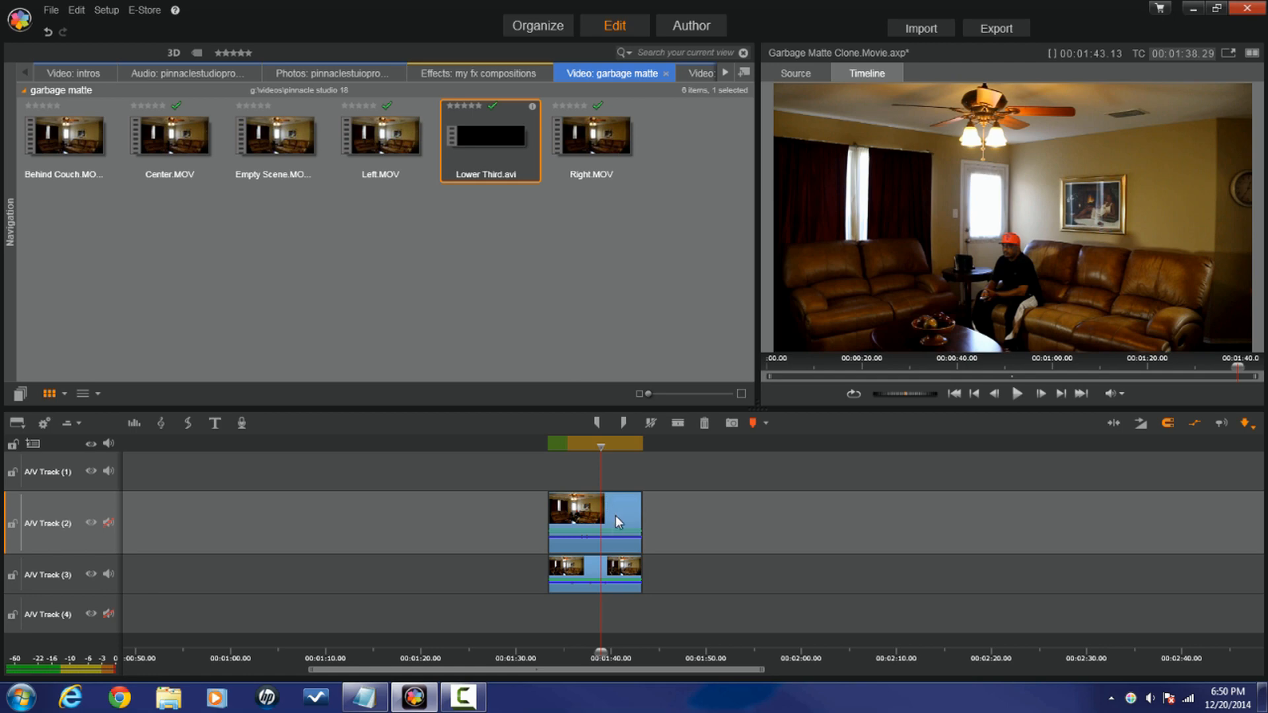
mouse_move(620, 520)
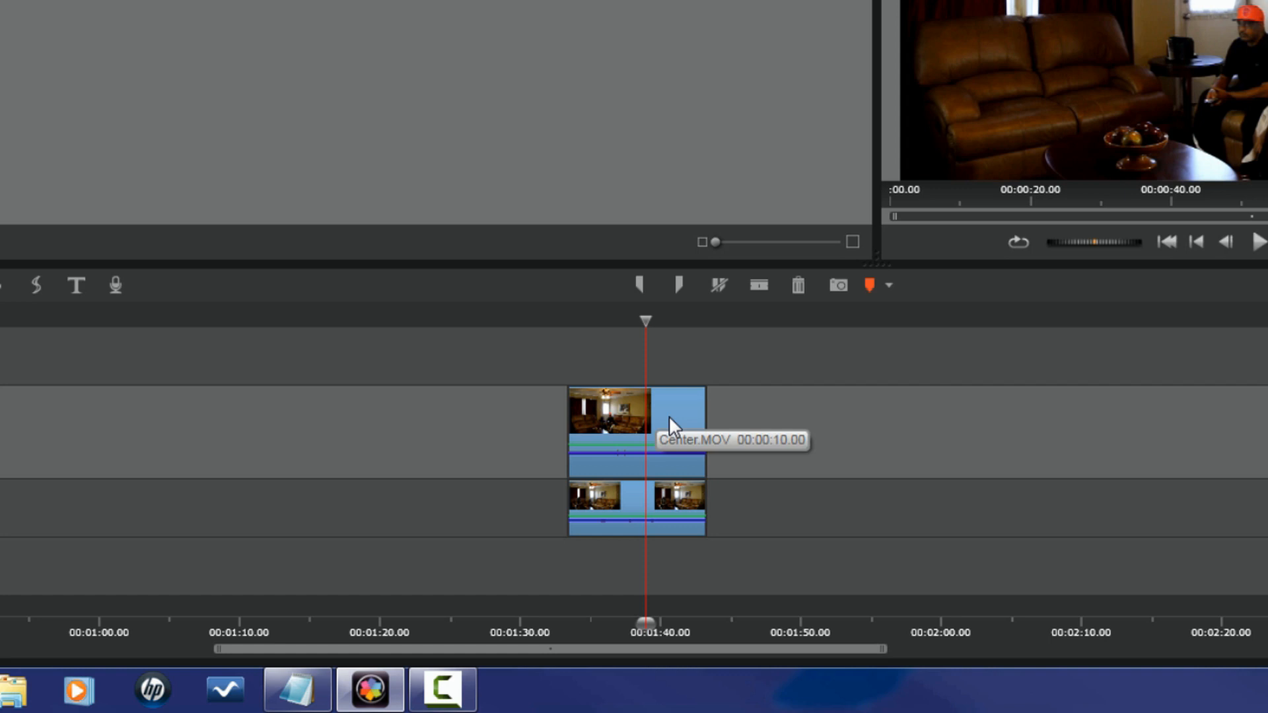
Step: Bring up the NewBlue Video Essentials VI add-on effects in the Center.MOV effects editor
right_click(667, 425)
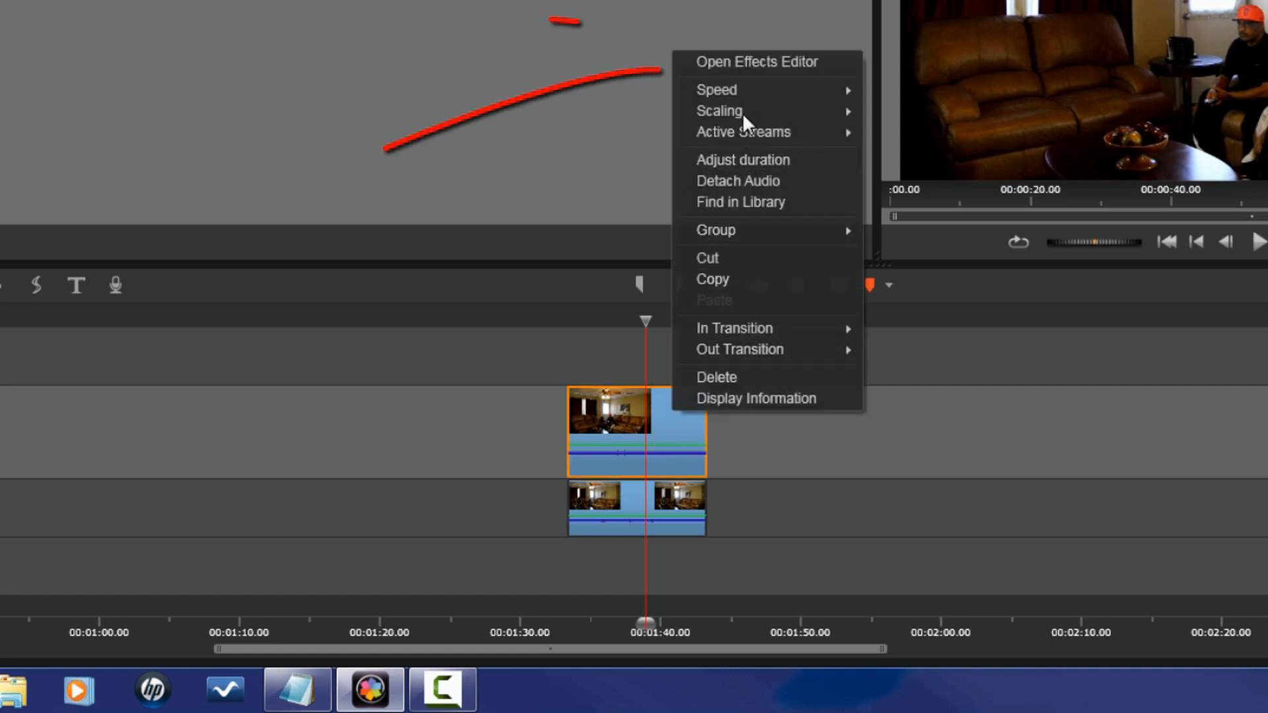
mouse_move(779, 66)
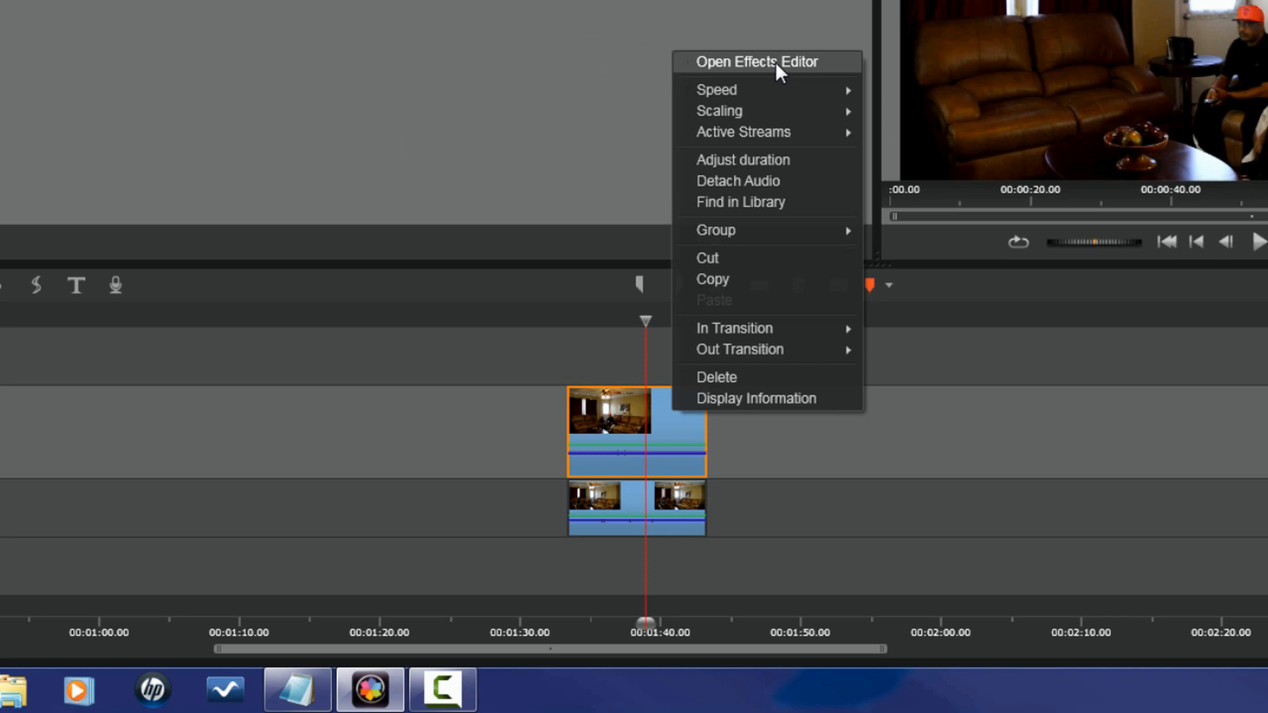
left_click(764, 60)
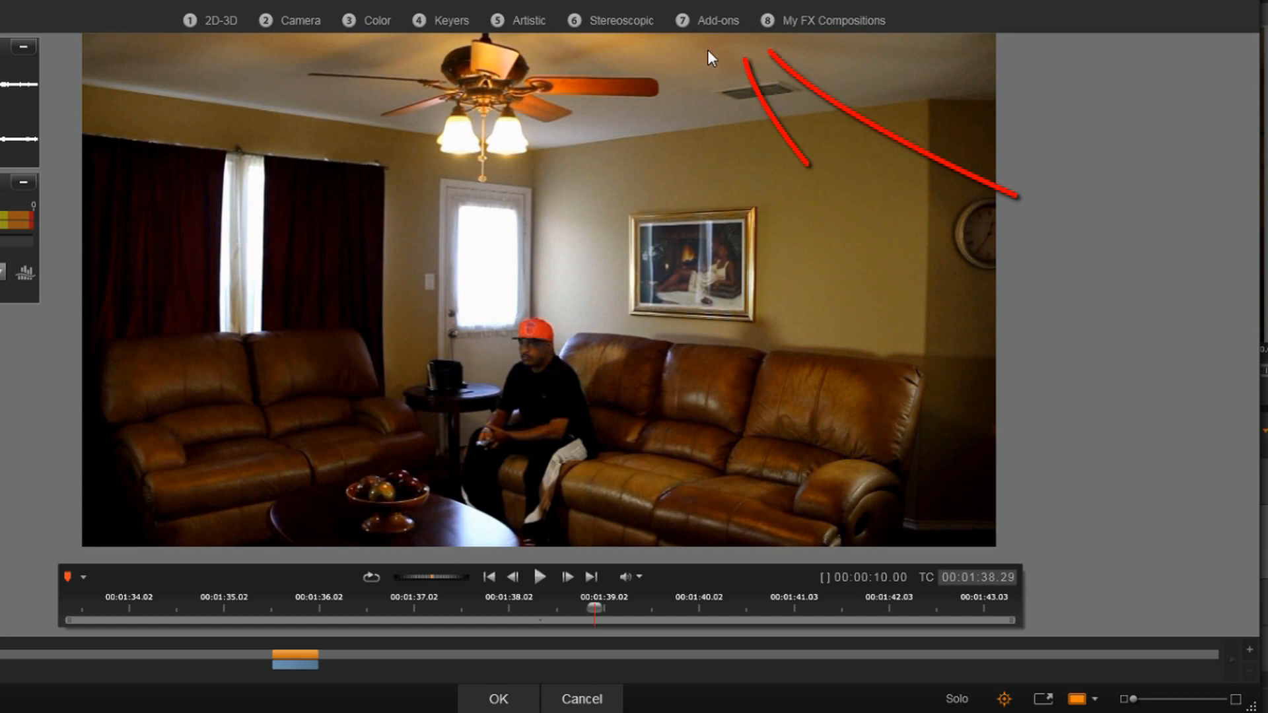
mouse_move(723, 21)
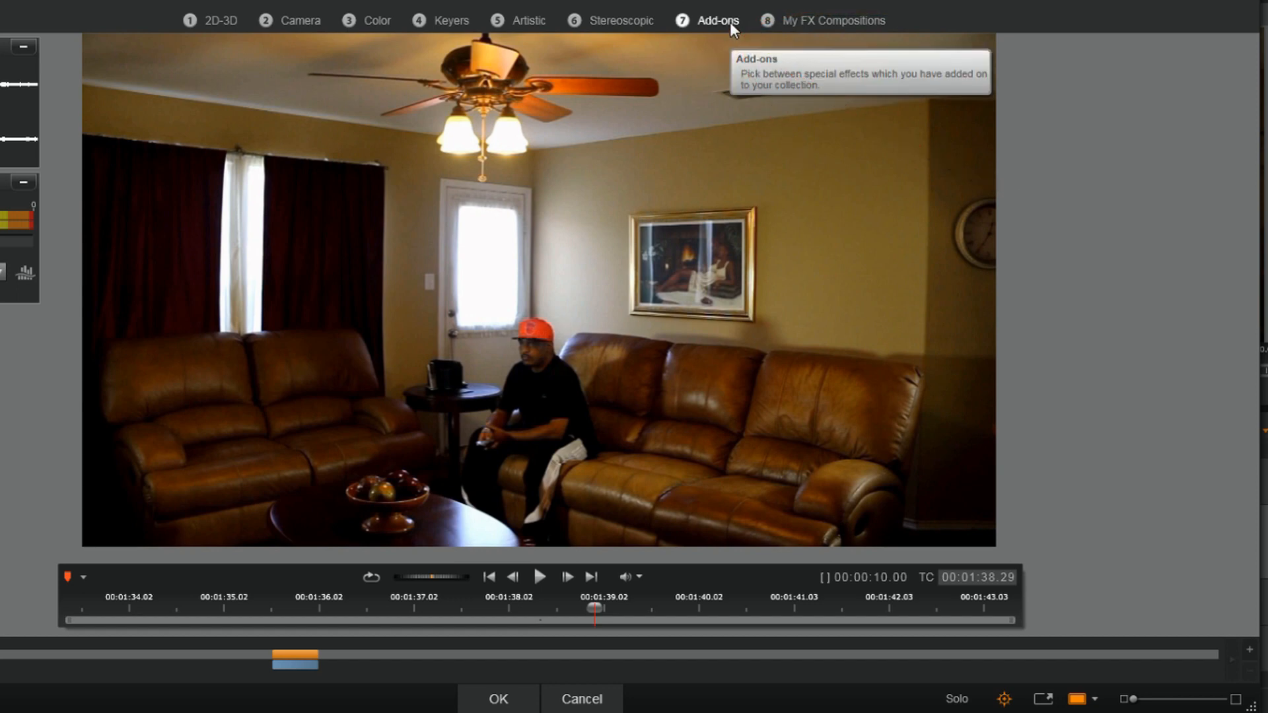
left_click(714, 20)
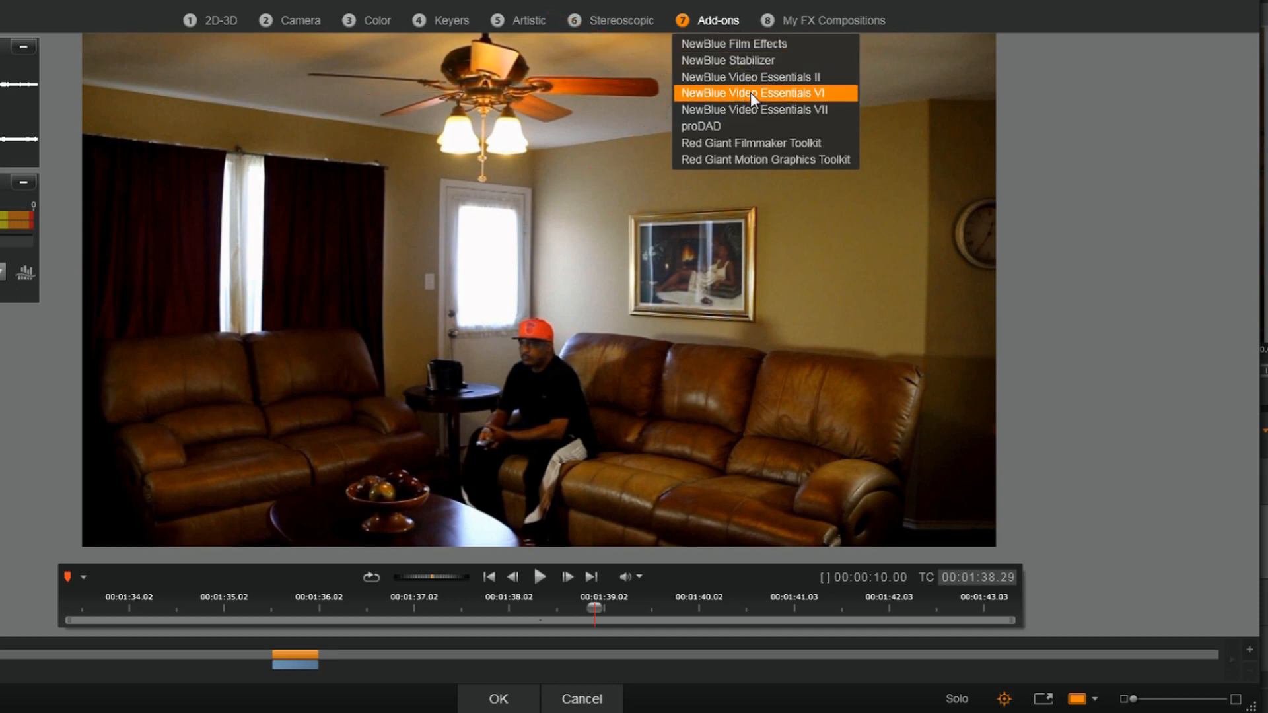
left_click(763, 92)
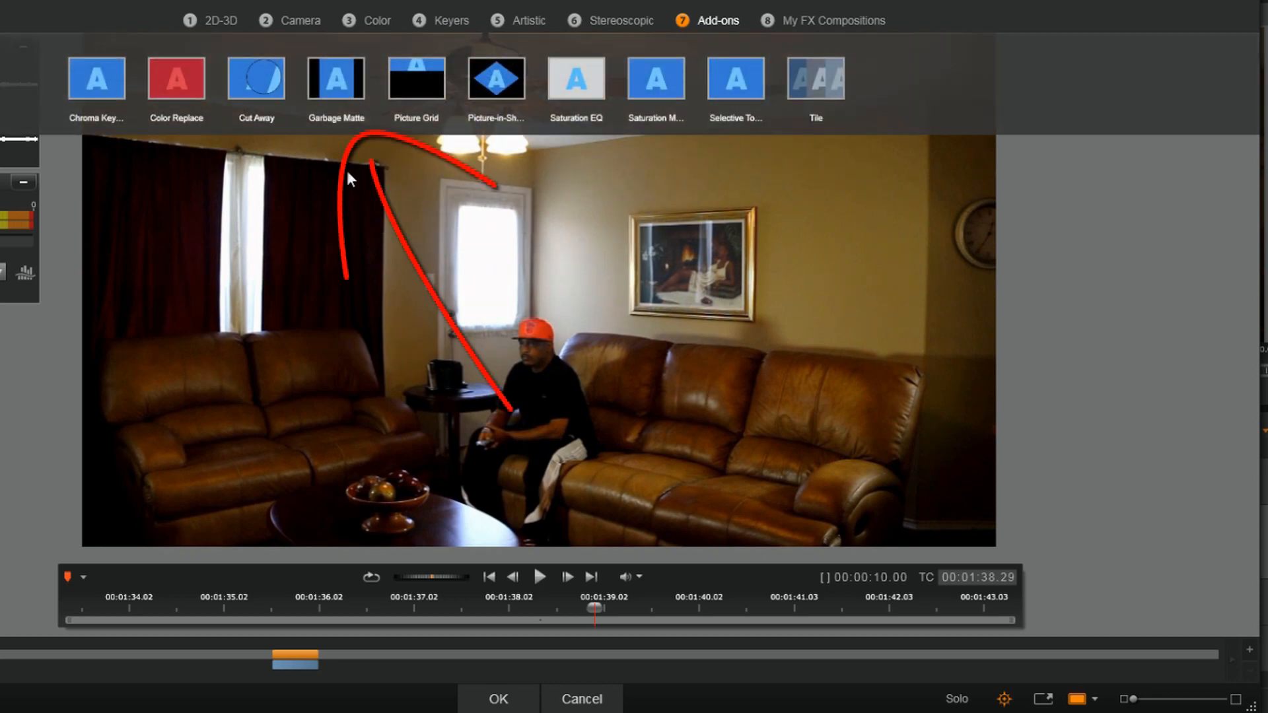
Step: Apply Garbage Matte to Center.MOV and set it to No Preset
left_click(335, 79)
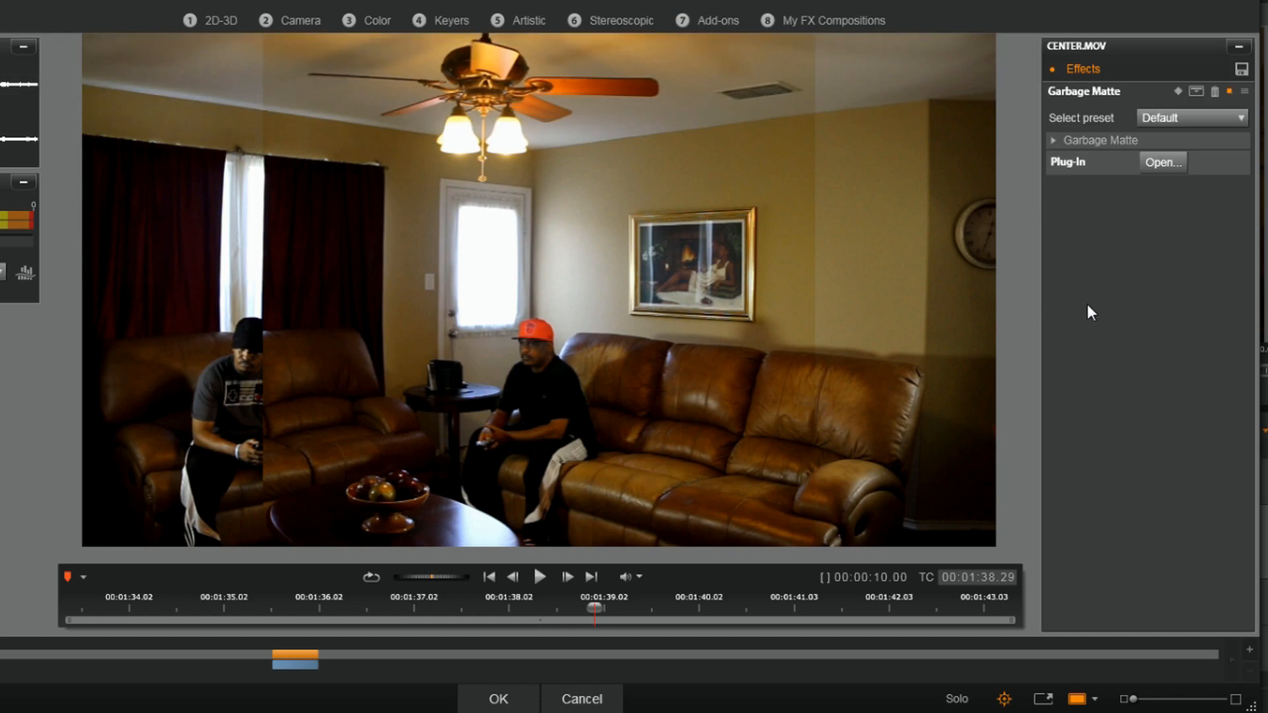
mouse_move(703, 312)
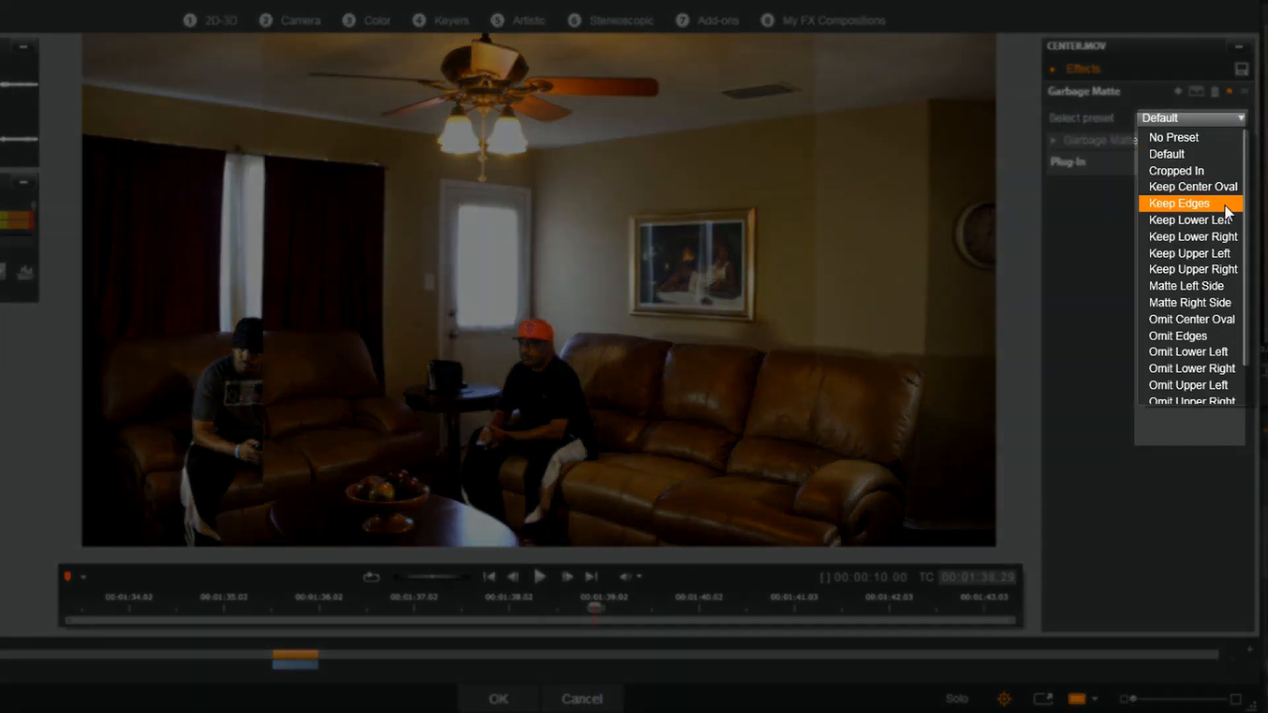
mouse_move(1224, 243)
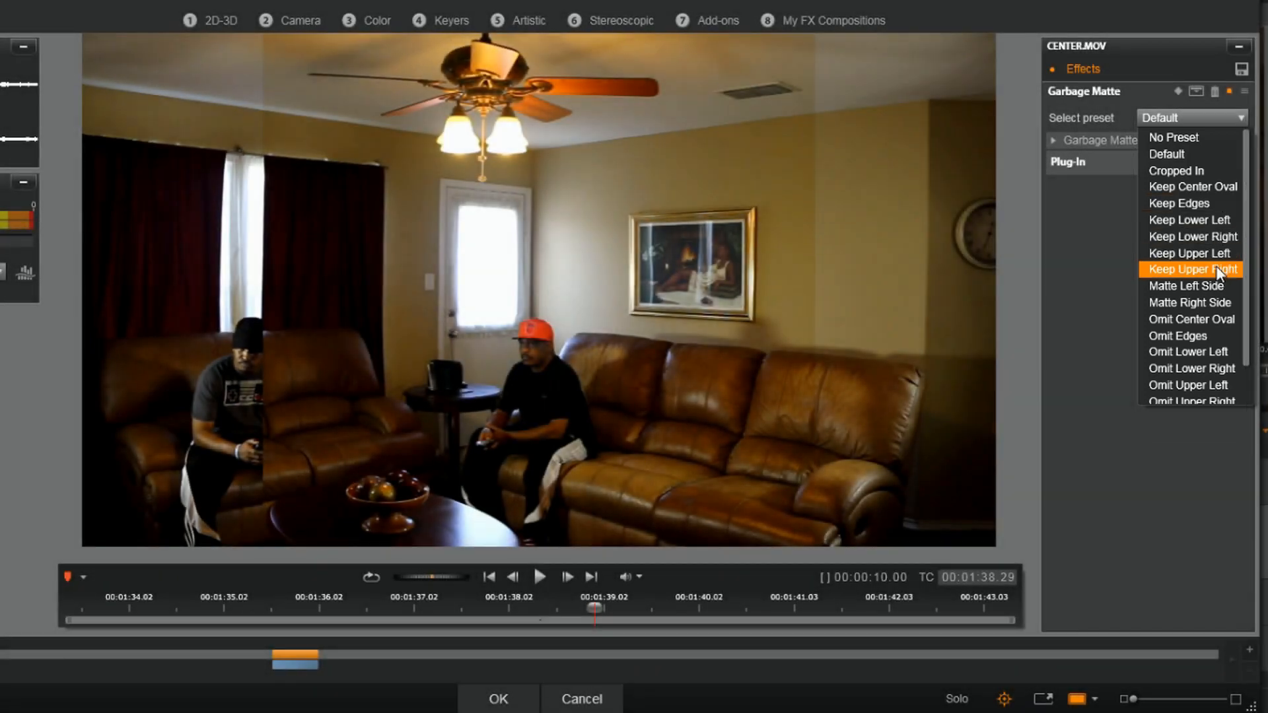
mouse_move(1162, 236)
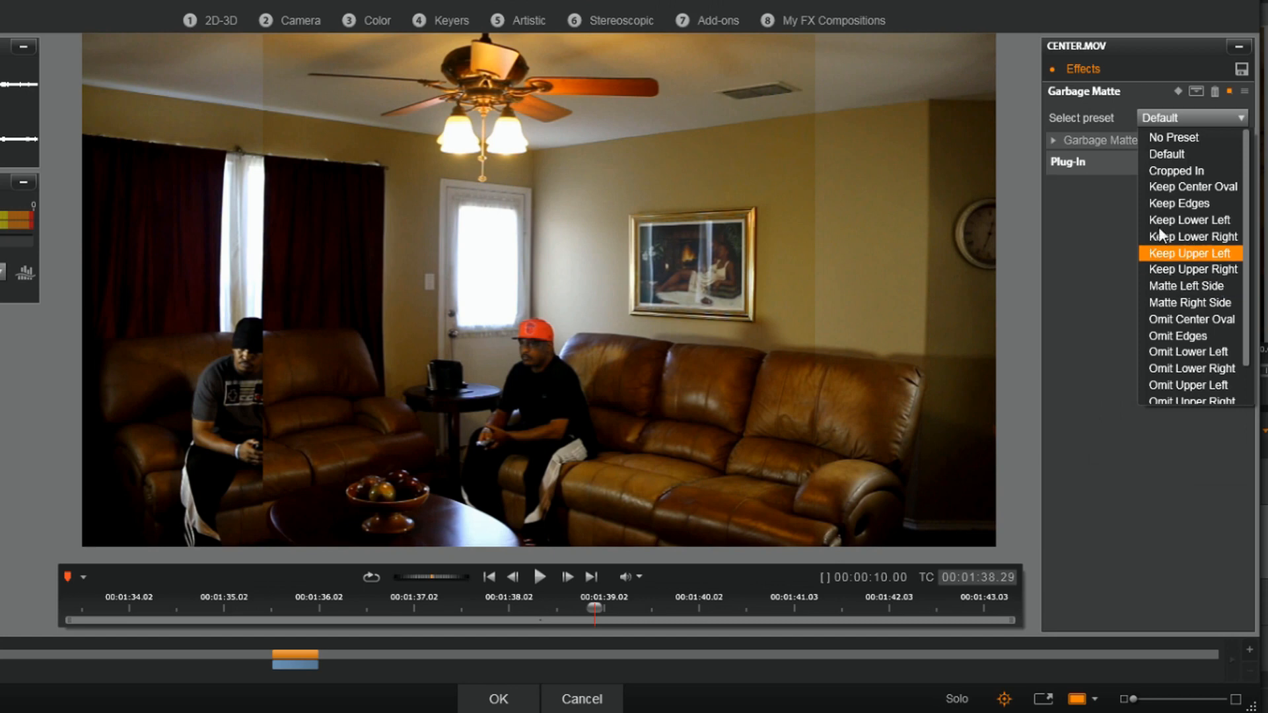
mouse_move(1173, 137)
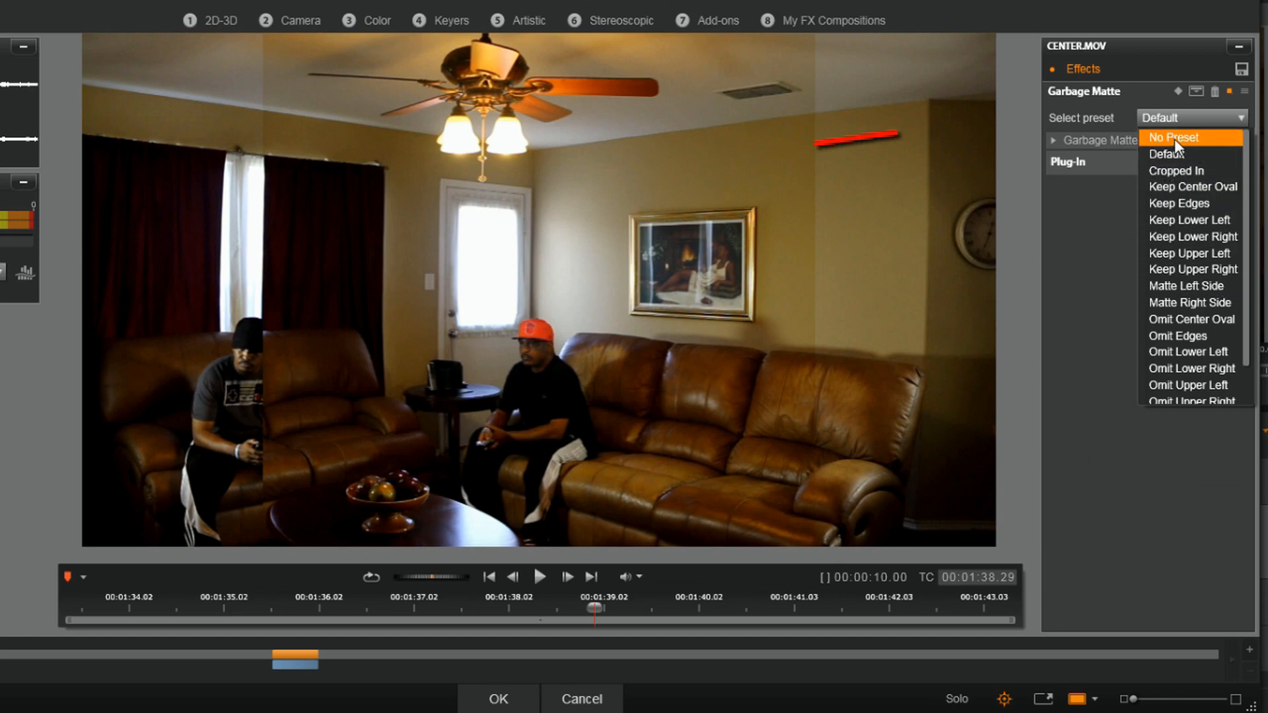
left_click(1173, 138)
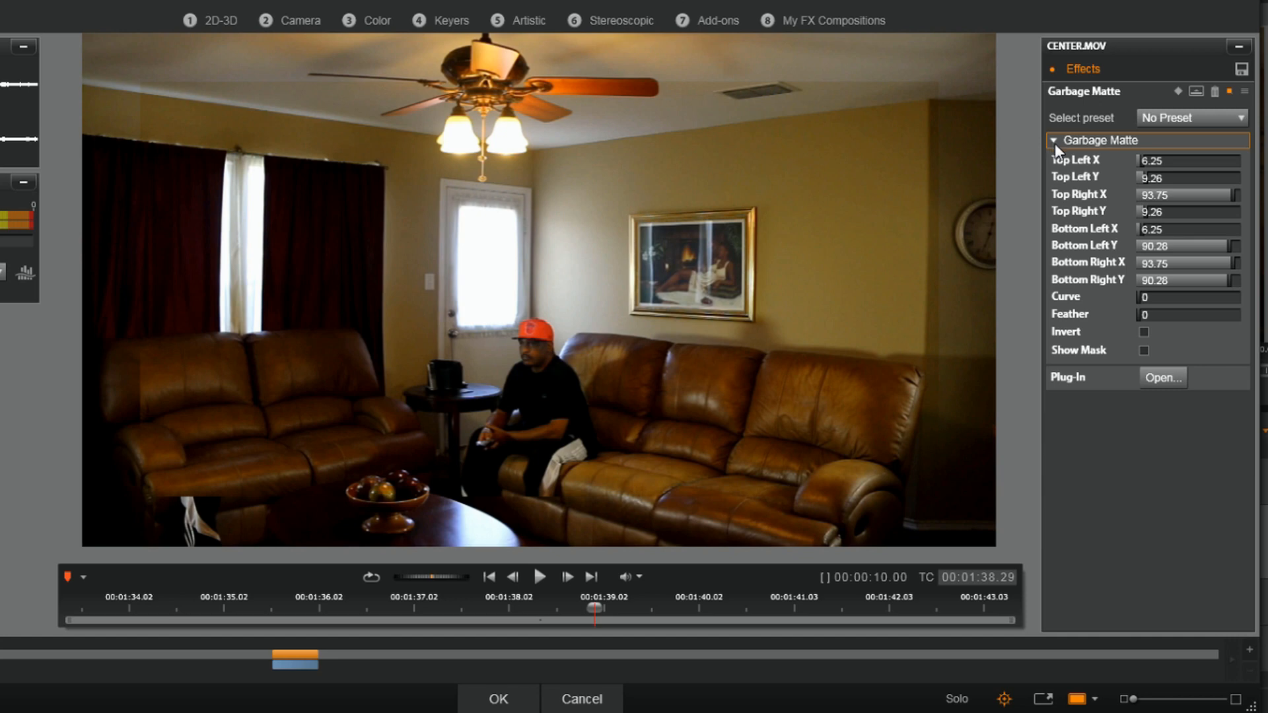
Step: Reveal the corner settings, then show the matte's mask shape inverted over the preview
left_click(1187, 160)
type("20.75")
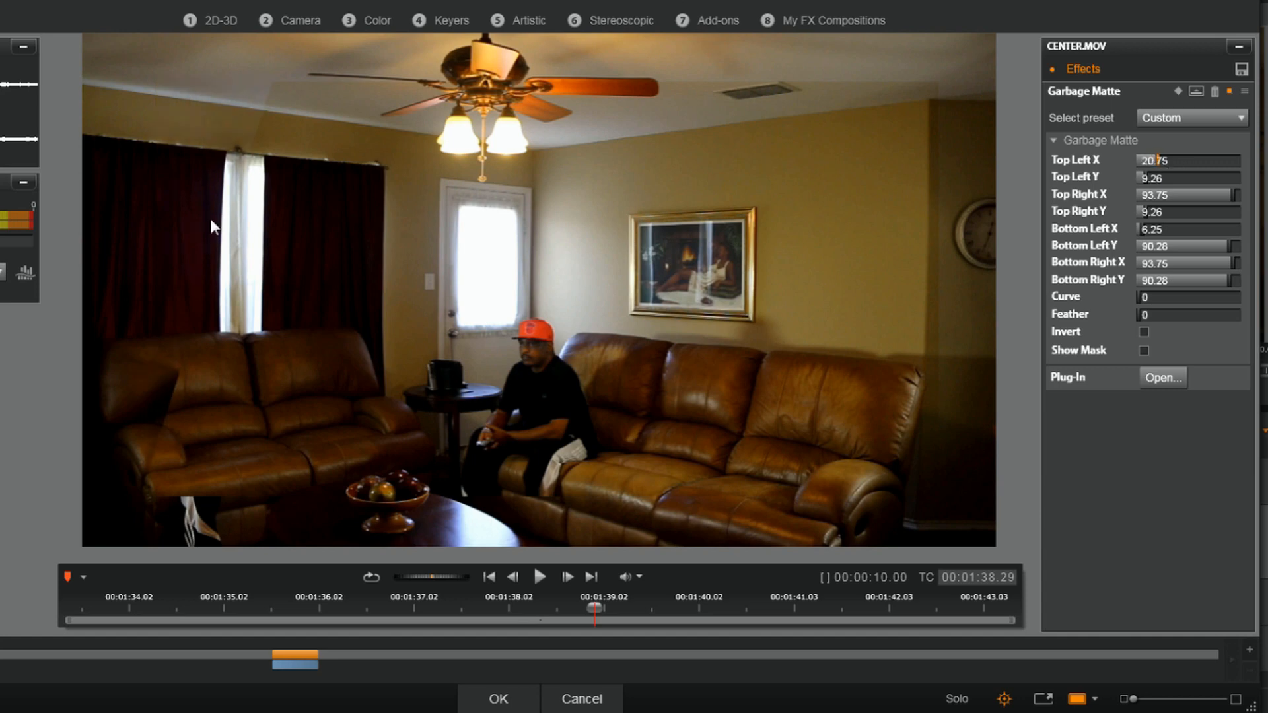
mouse_move(280, 425)
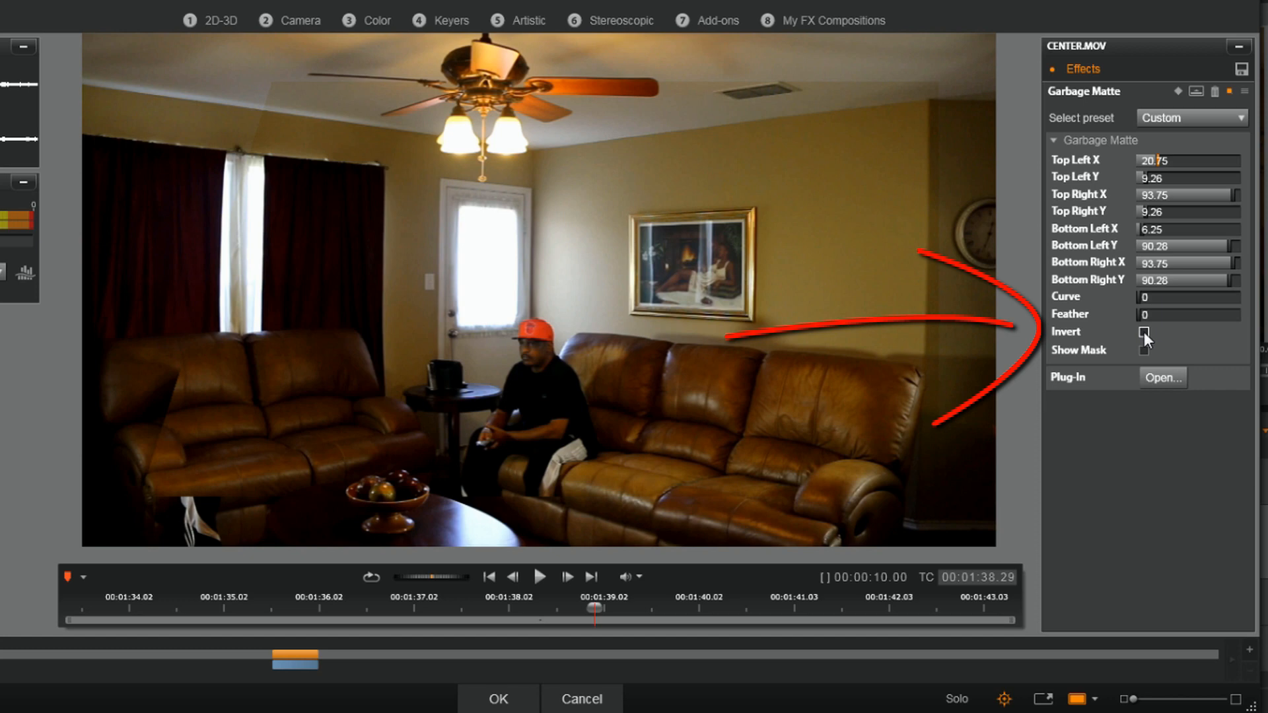
left_click(1141, 333)
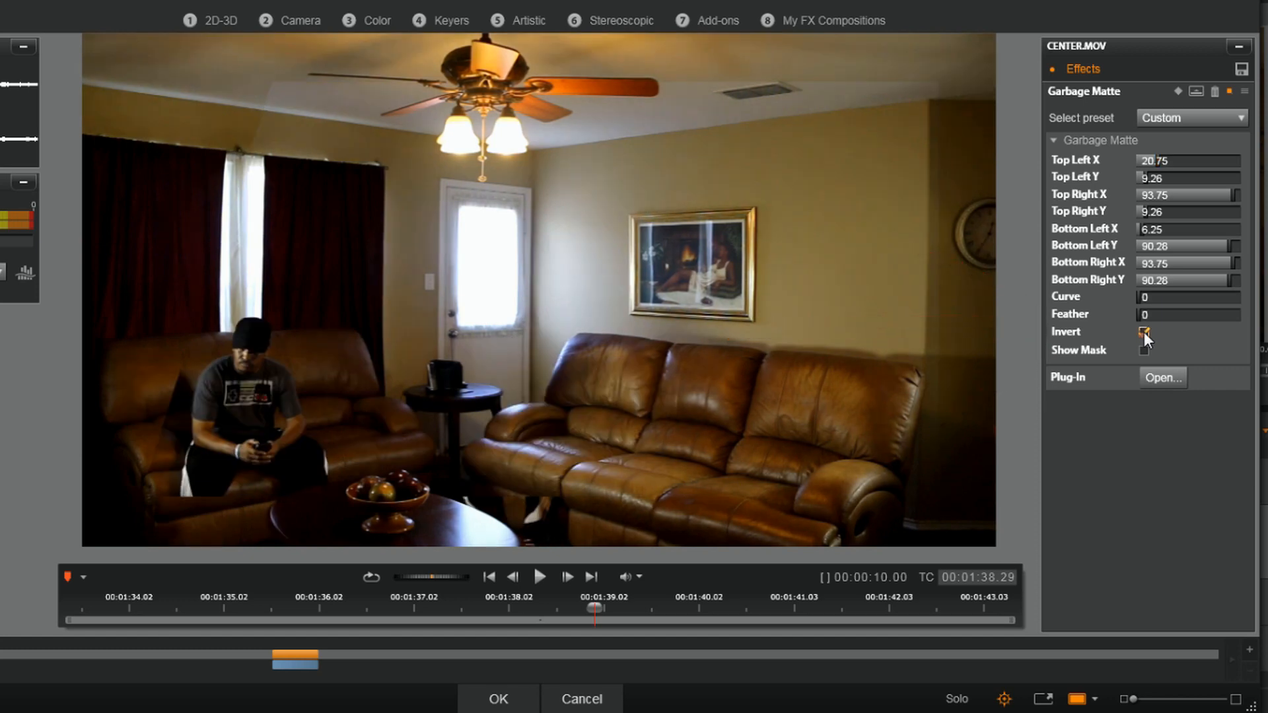
left_click(1142, 331)
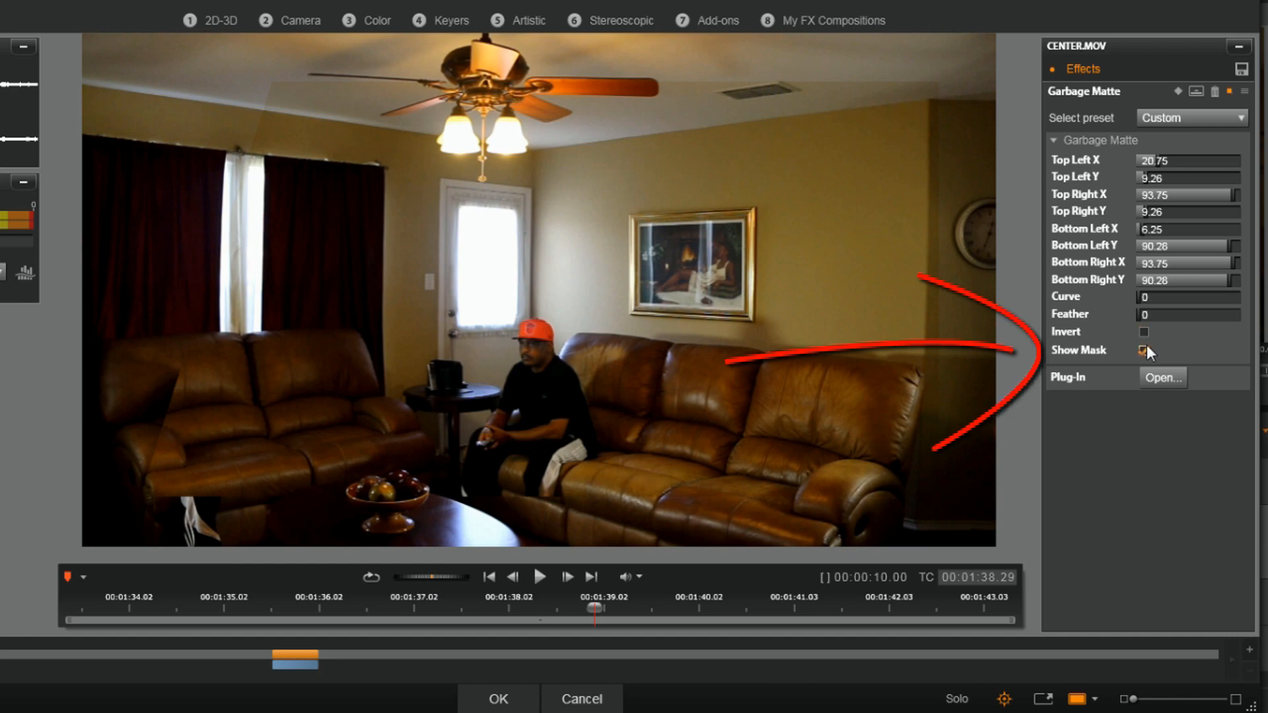
left_click(1143, 331)
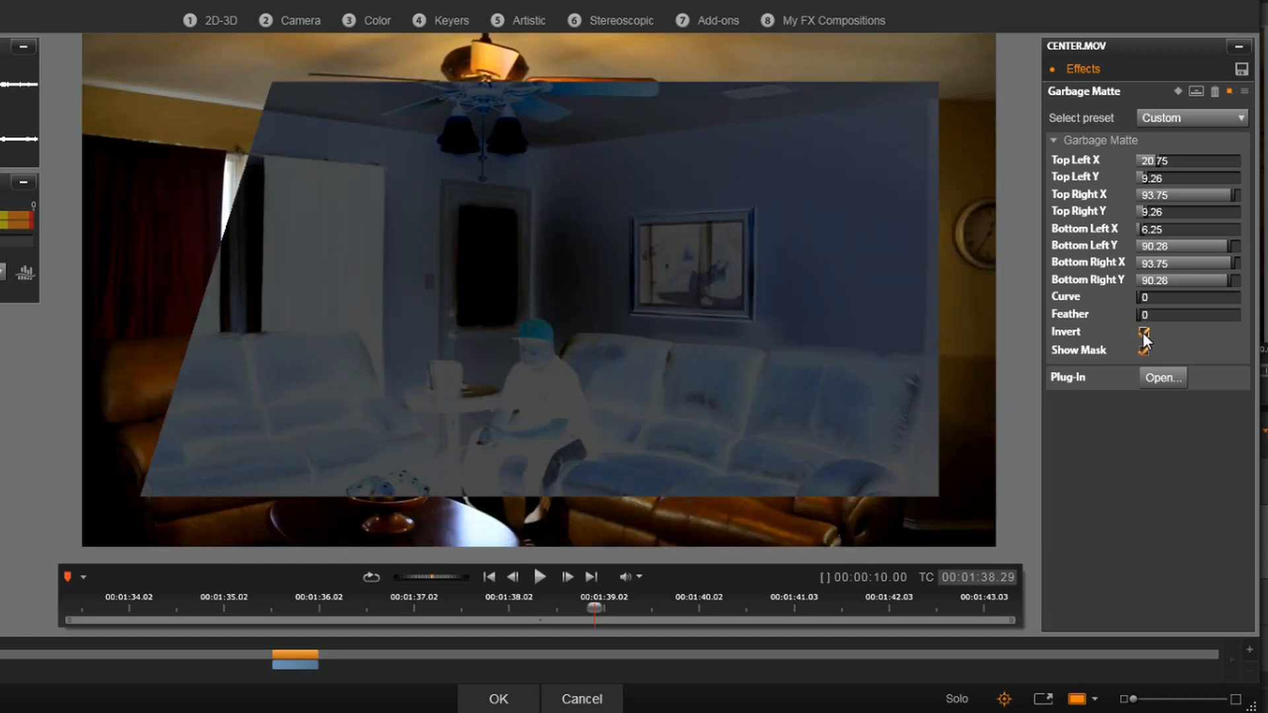
left_click(1142, 350)
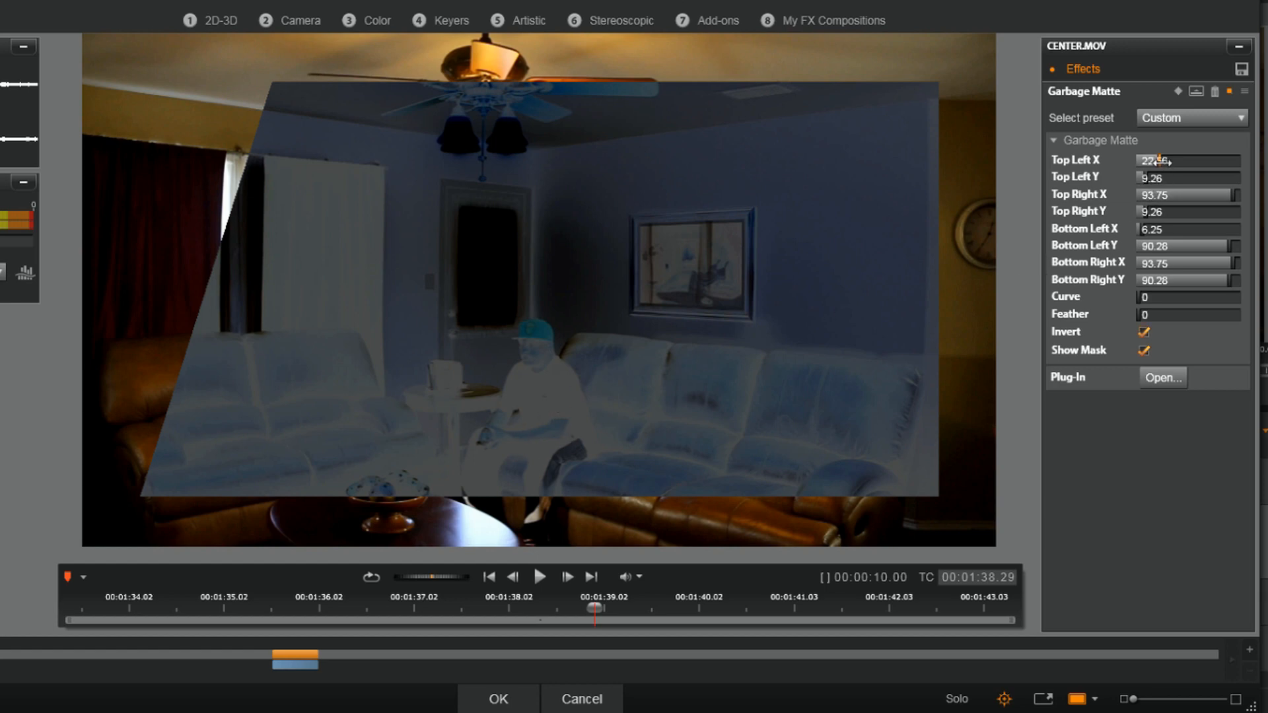
Step: Move the top-left, top-right (X 54.09) and bottom-left corners inward around the seated man
left_click_drag(1159, 160, 1185, 170)
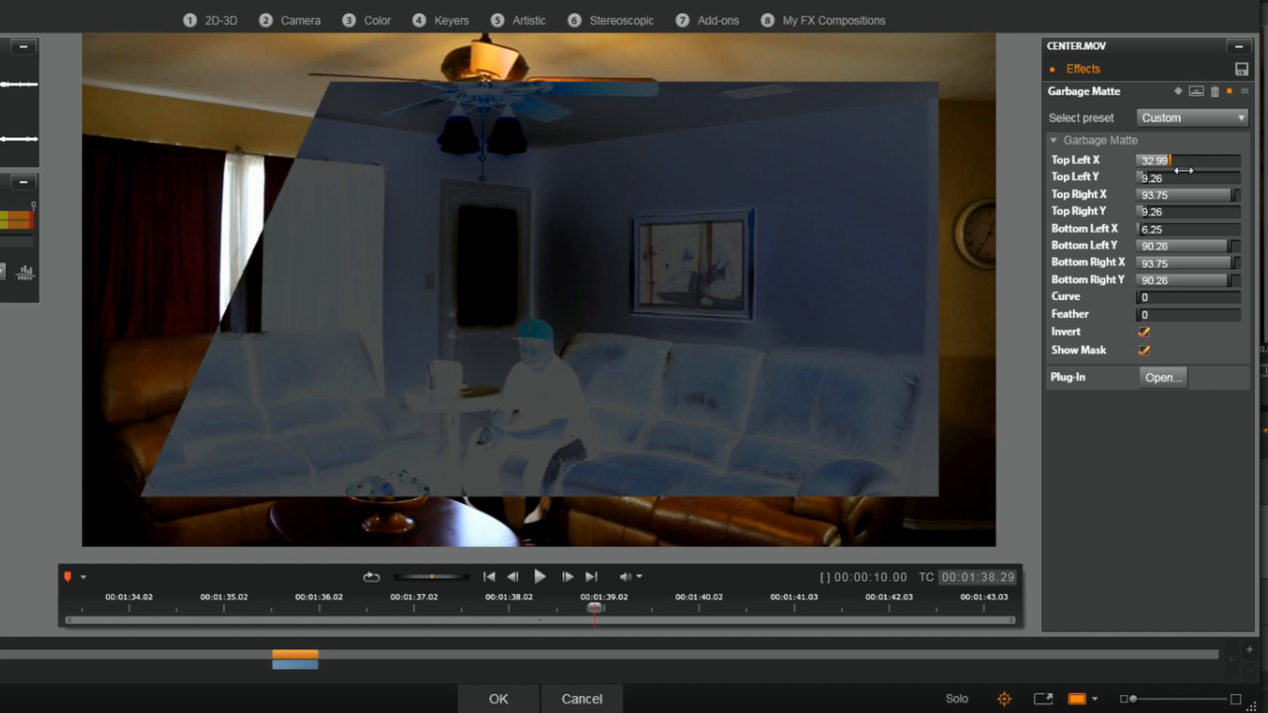
left_click_drag(1189, 160, 1189, 175)
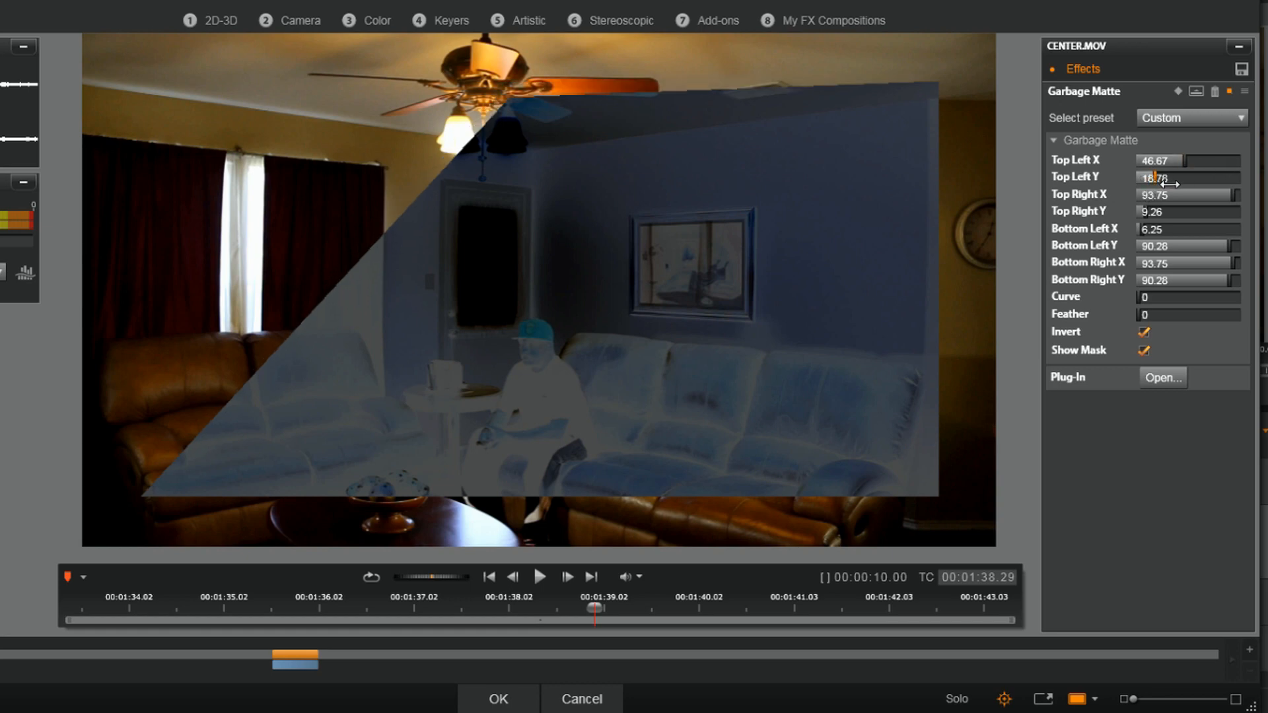
left_click_drag(1157, 177, 1175, 177)
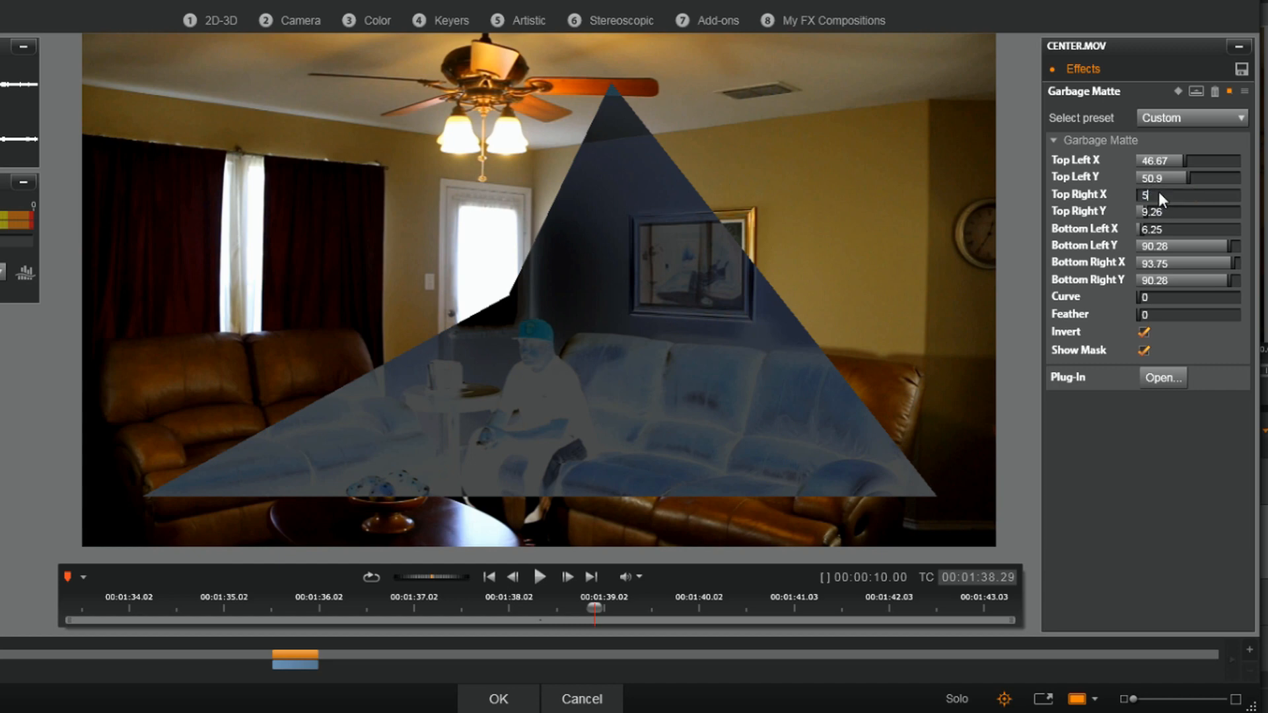
type("54.09")
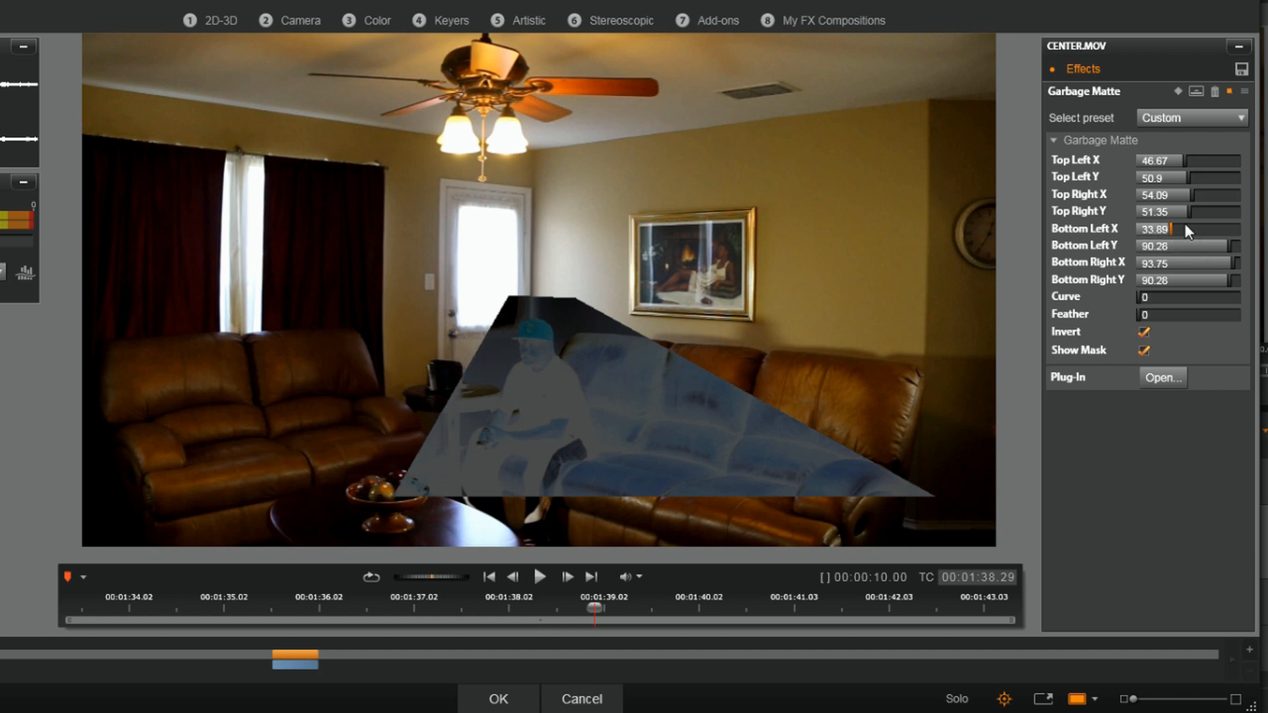
mouse_move(547, 514)
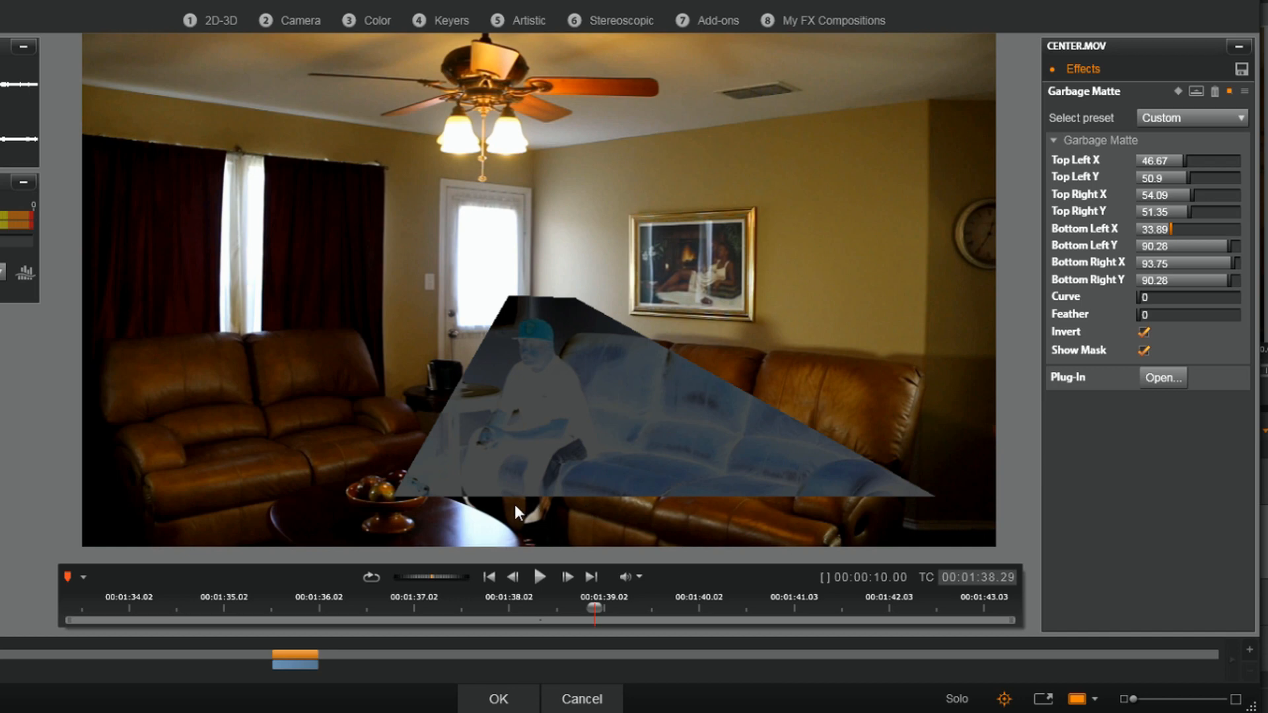
mouse_move(547, 351)
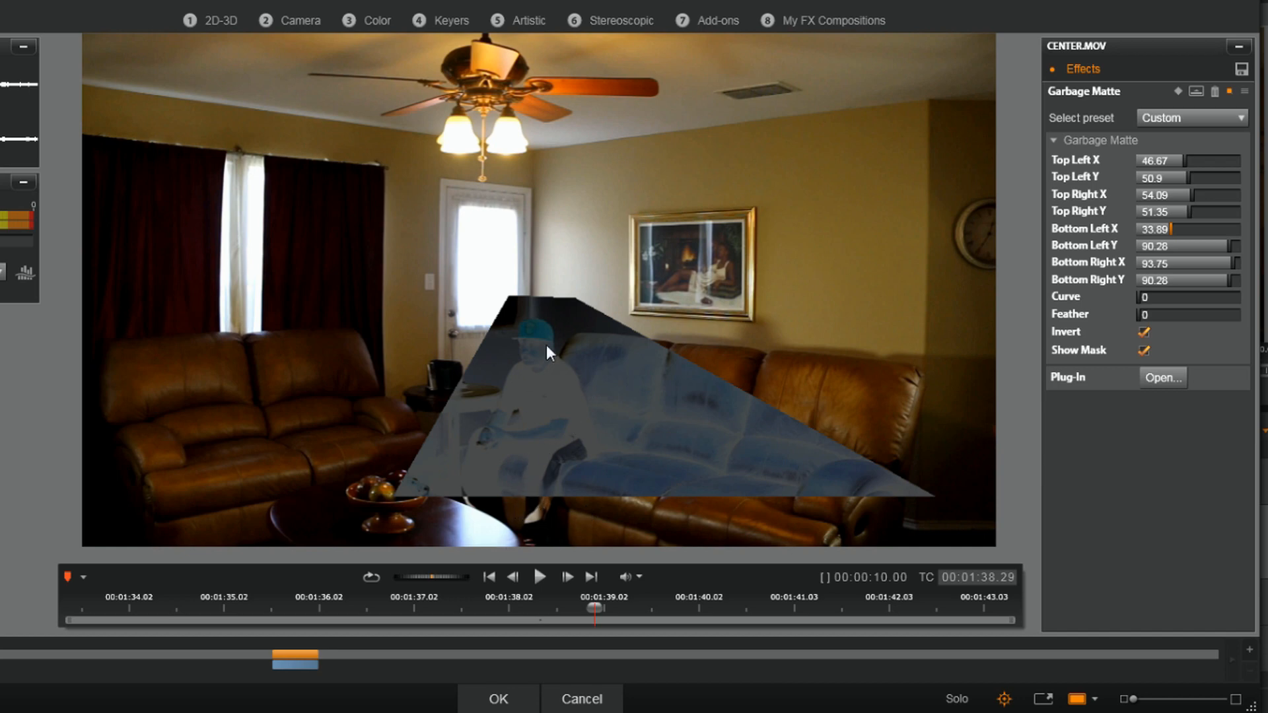
mouse_move(603, 380)
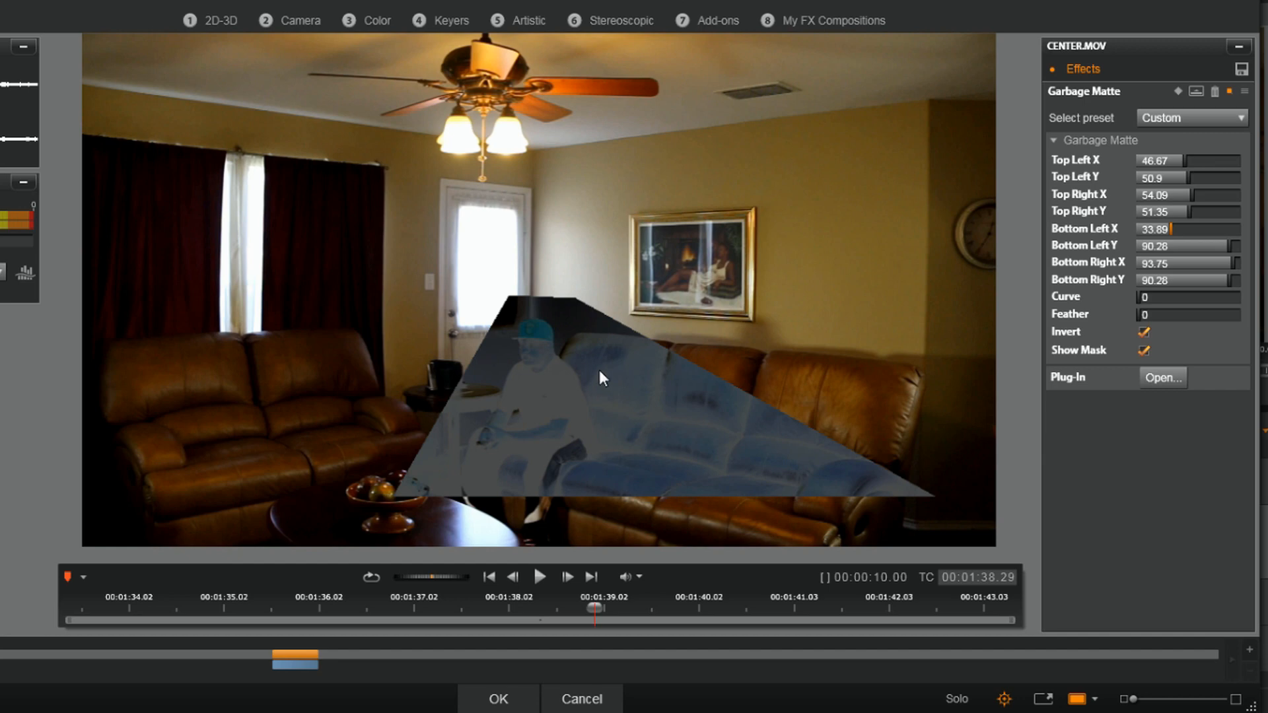
mouse_move(738, 377)
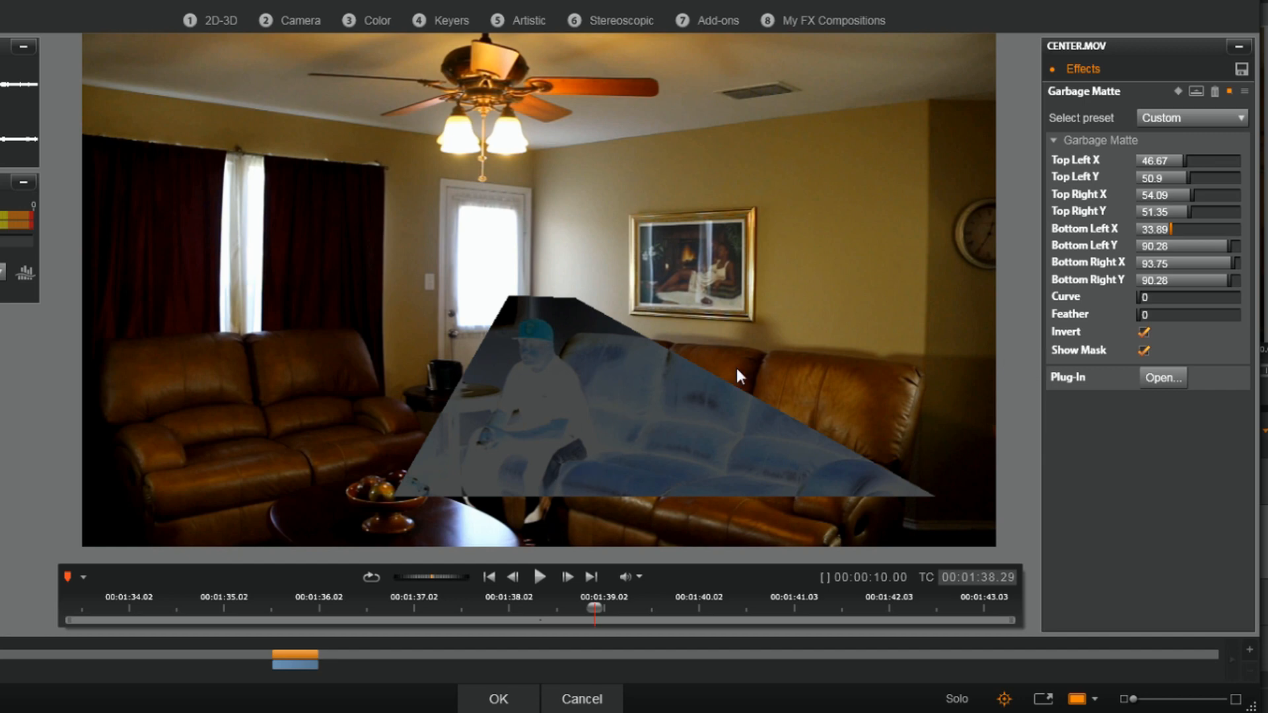
mouse_move(295, 478)
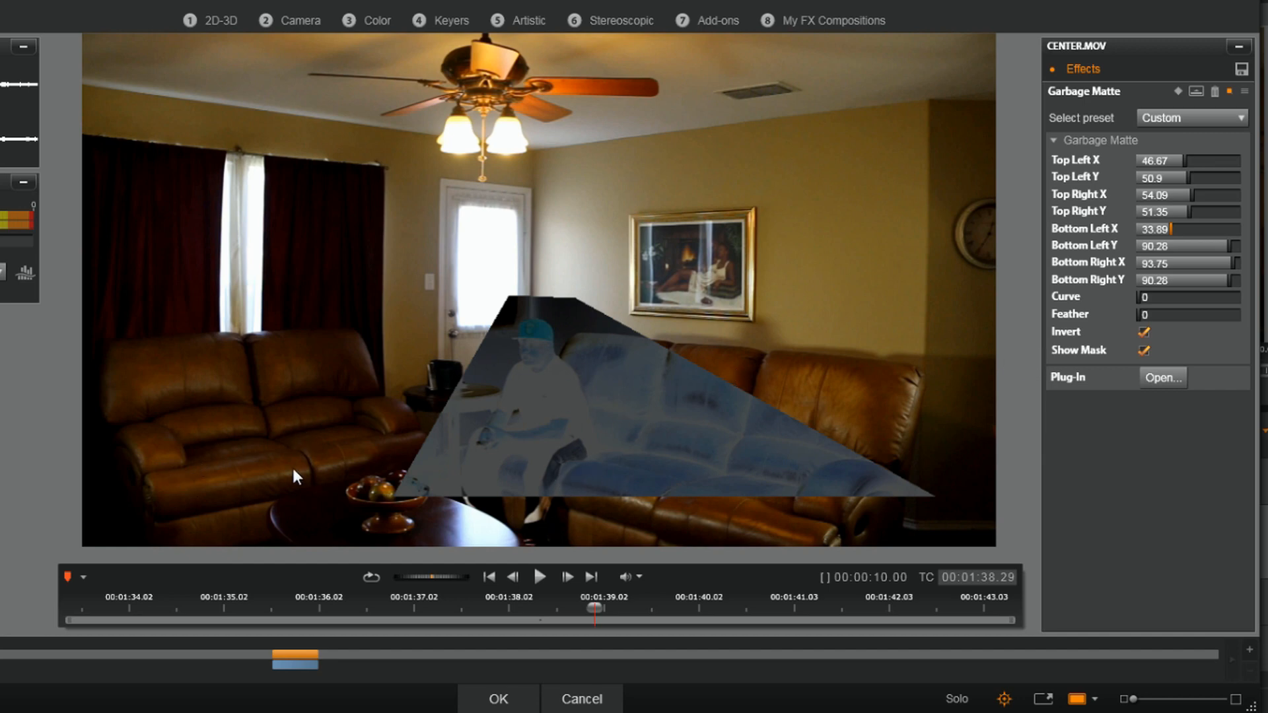
mouse_move(268, 483)
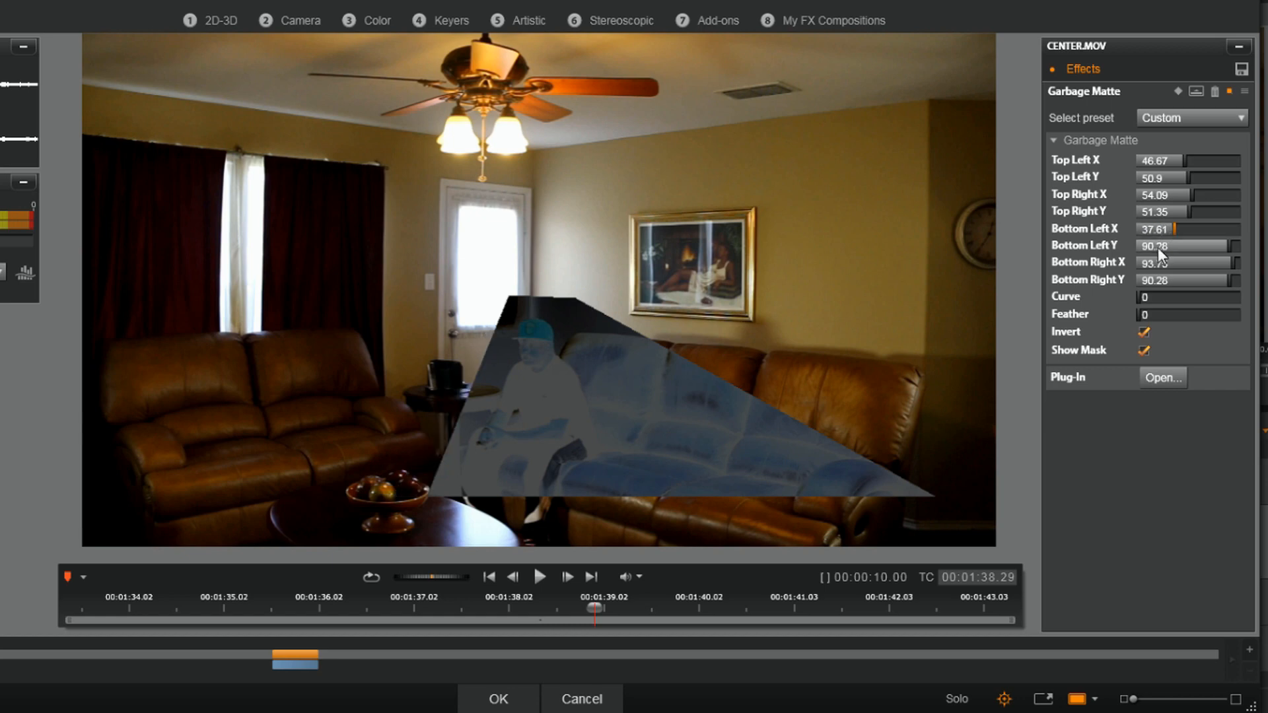
left_click_drag(1173, 246, 1238, 246)
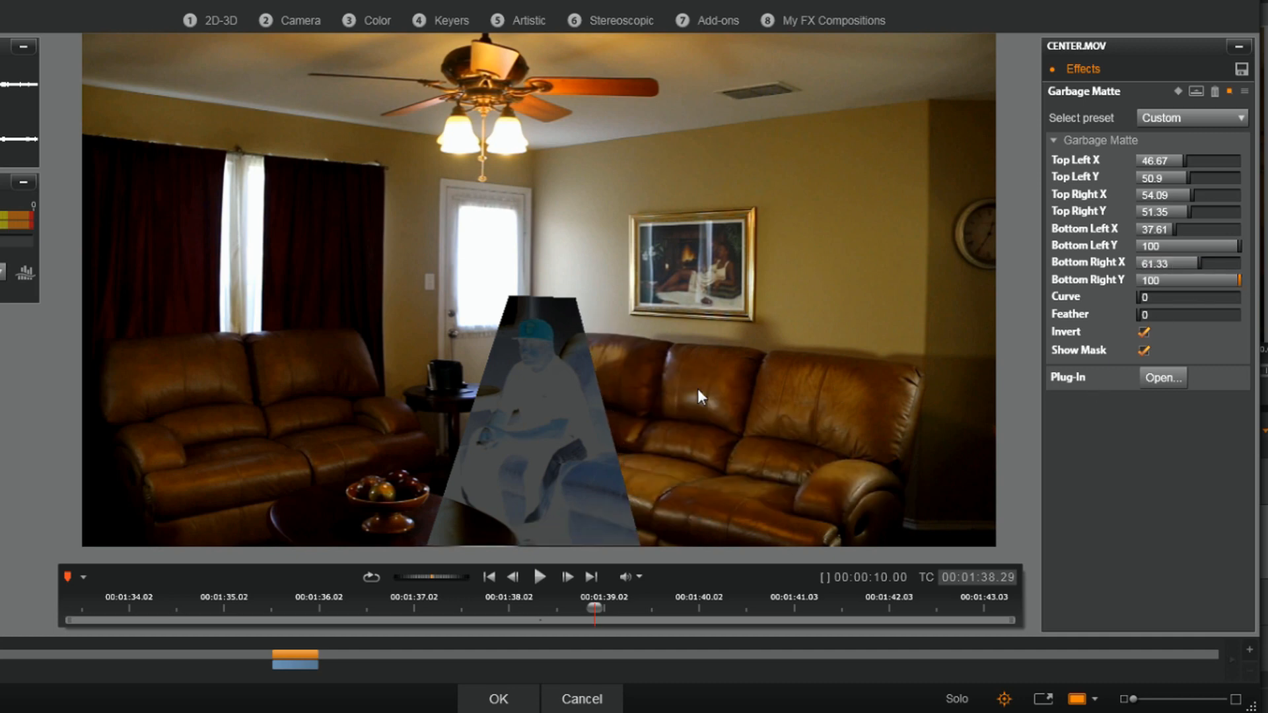
mouse_move(428, 390)
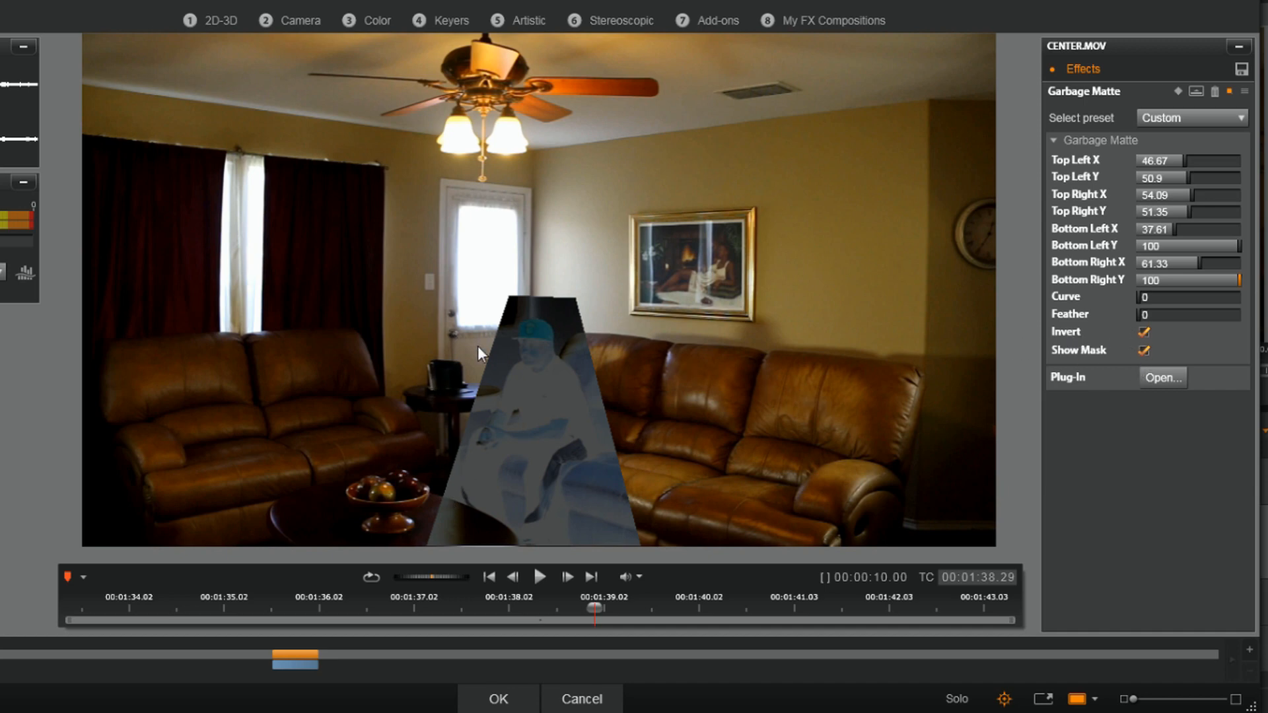
mouse_move(613, 435)
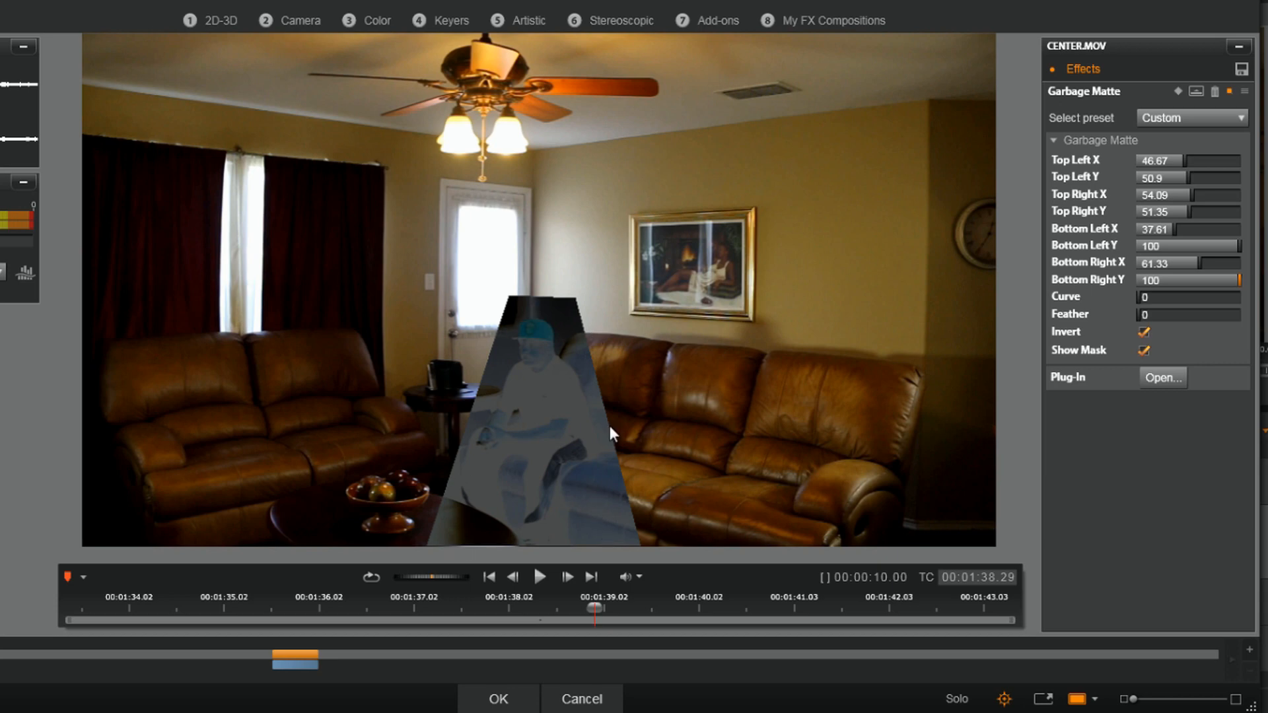
mouse_move(1047, 375)
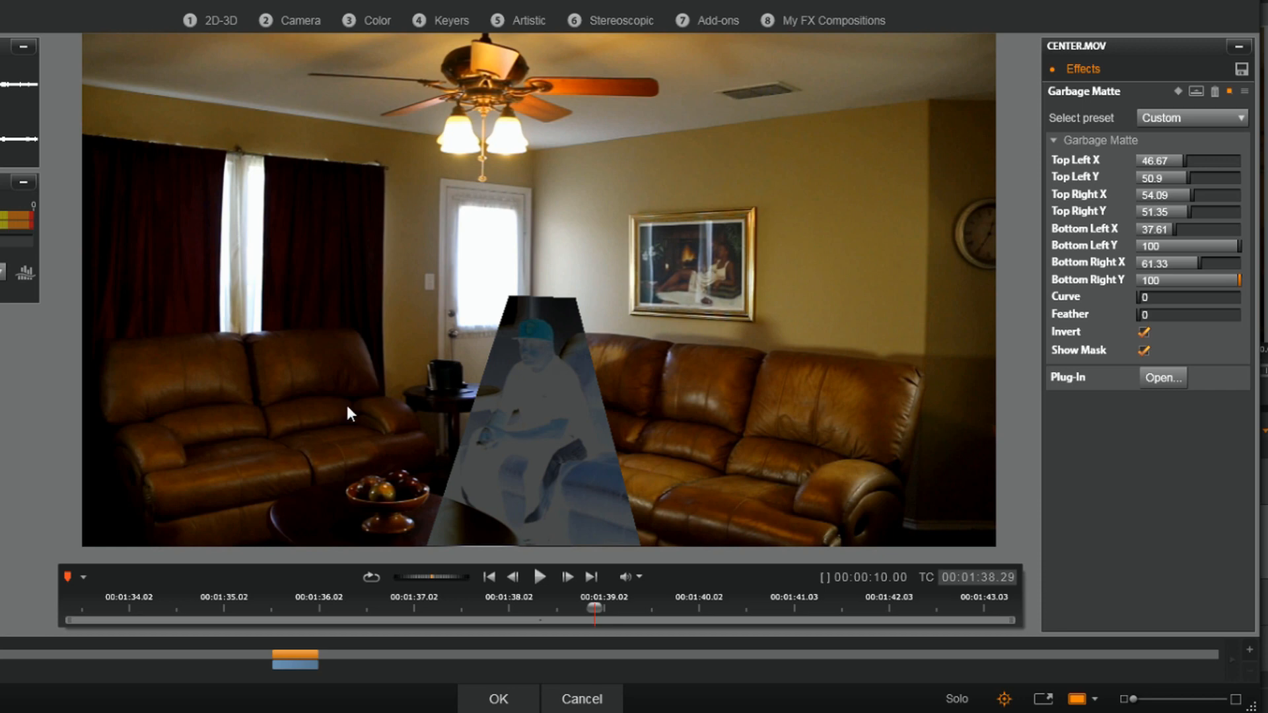
mouse_move(262, 469)
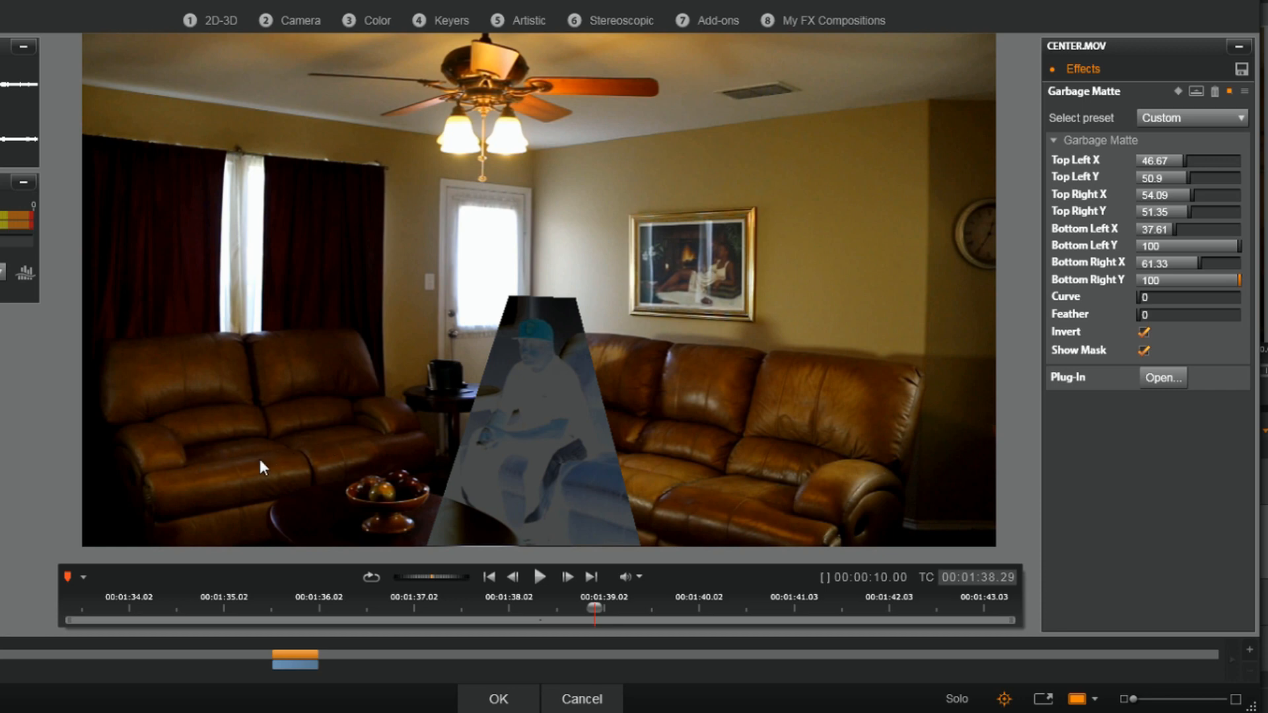
Step: Toggle the Invert setting while keeping the trapezoid mask around the seated man
left_click(1143, 350)
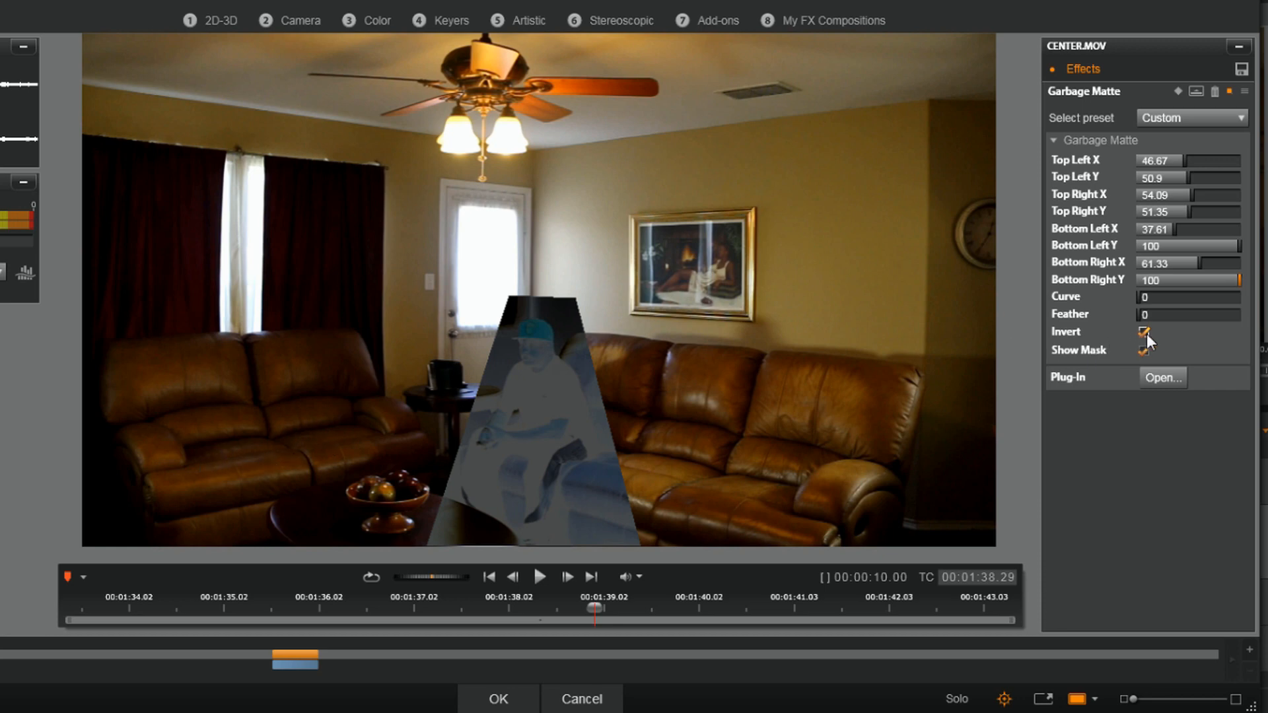
Step: Un-invert the matte and hide the mask overlay so both seated men show in the room
left_click(1144, 332)
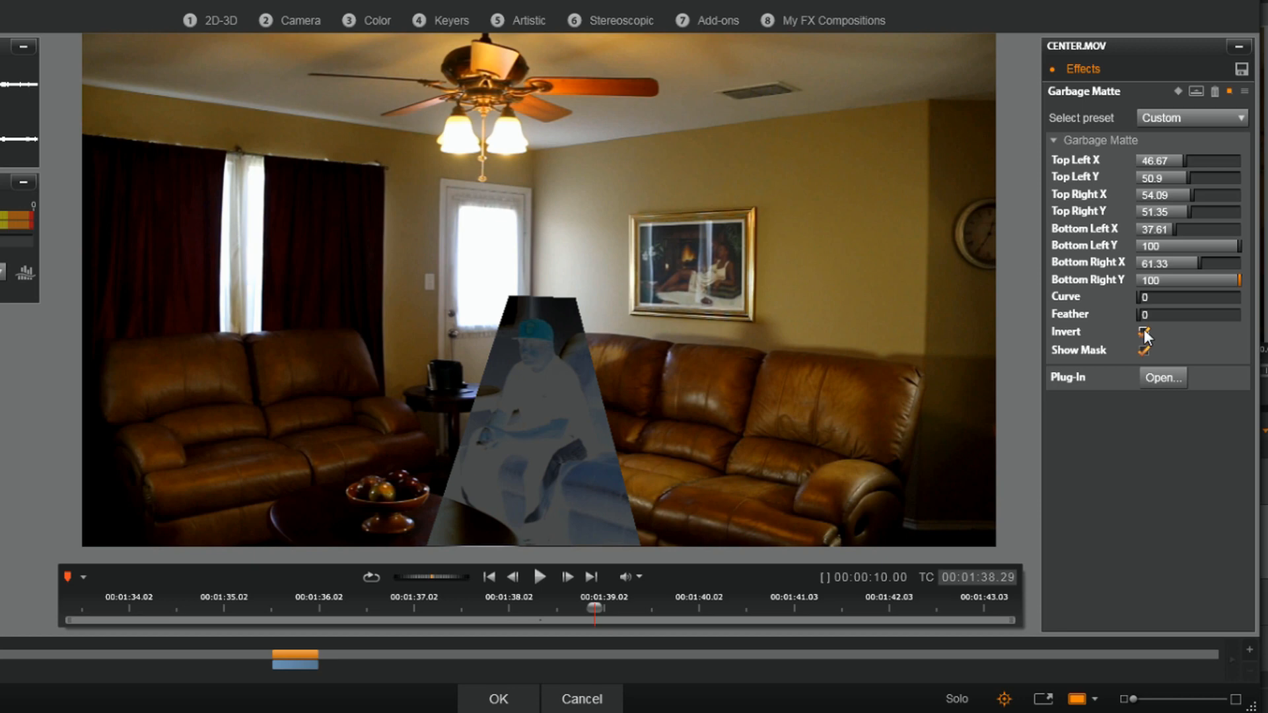
left_click(1142, 350)
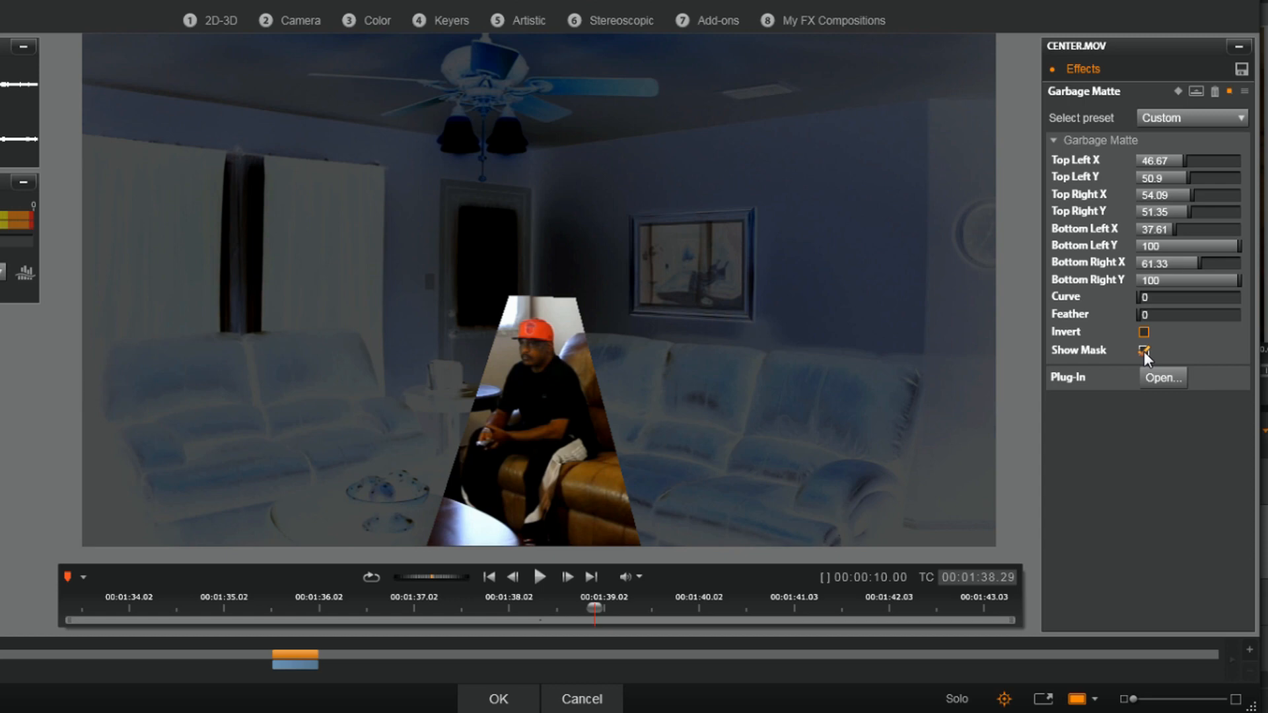
left_click(1144, 350)
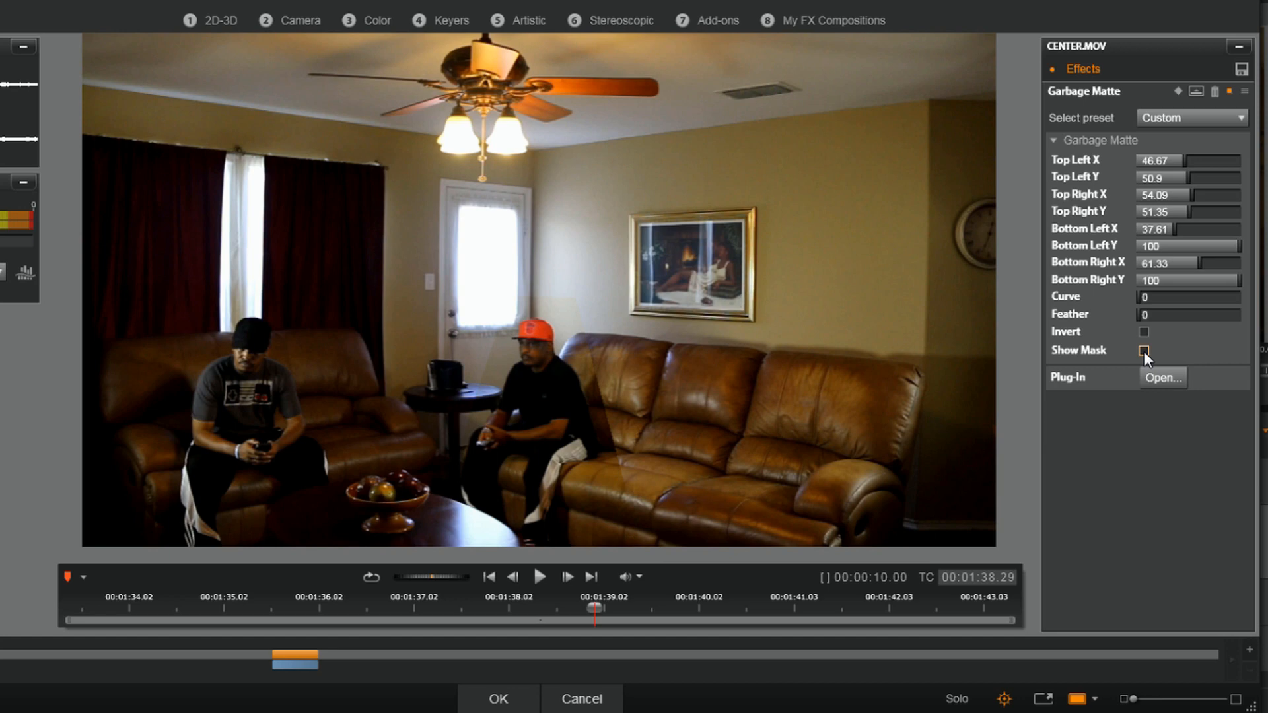
left_click(1144, 350)
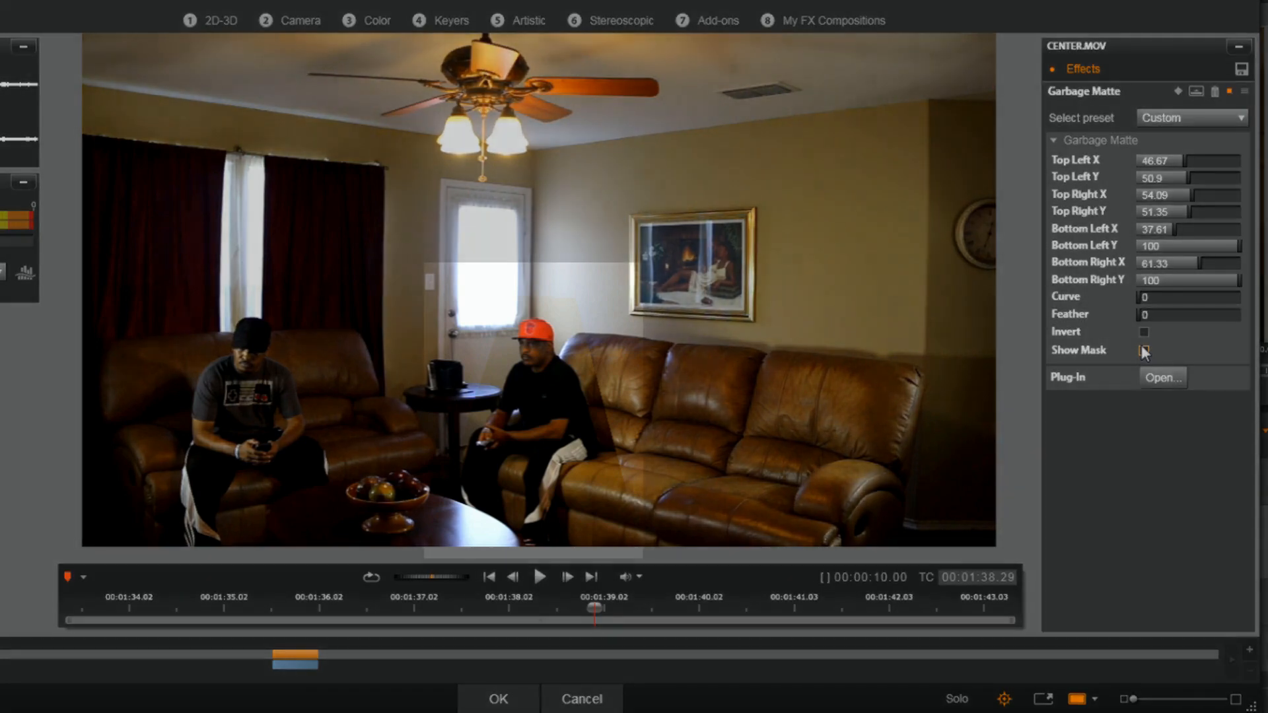
left_click(1142, 352)
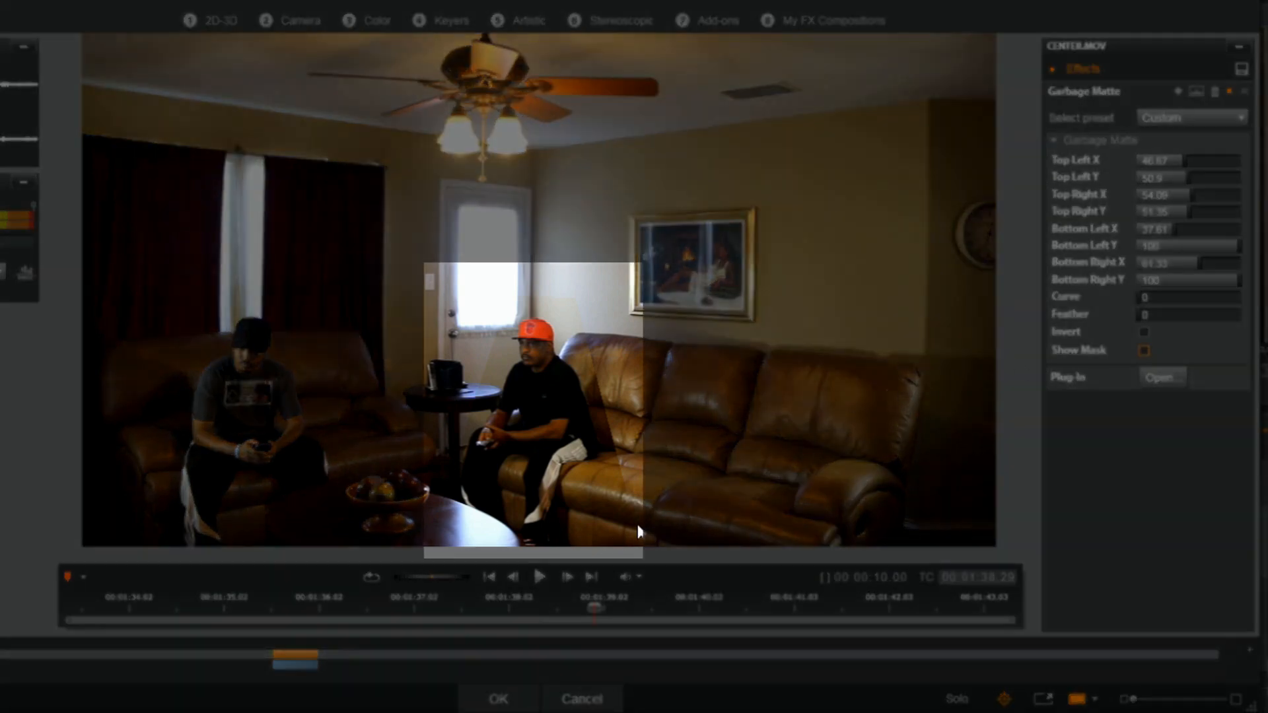
mouse_move(534, 294)
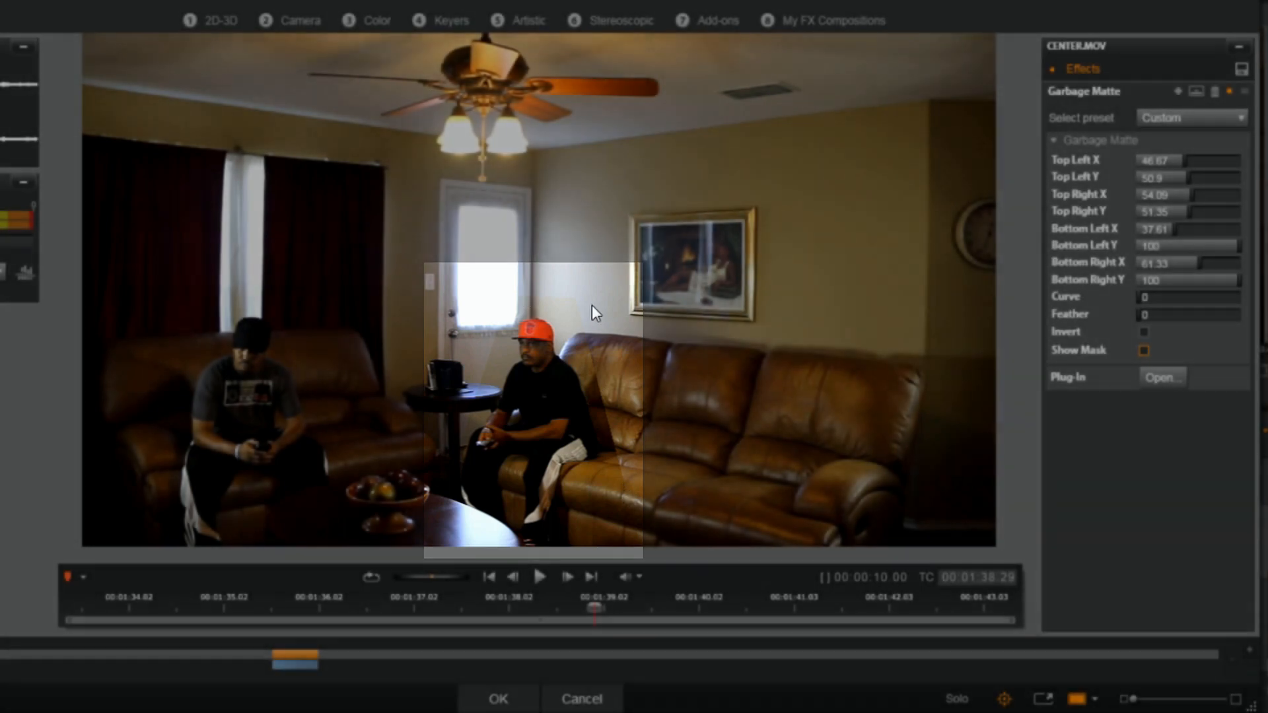
left_click(1142, 351)
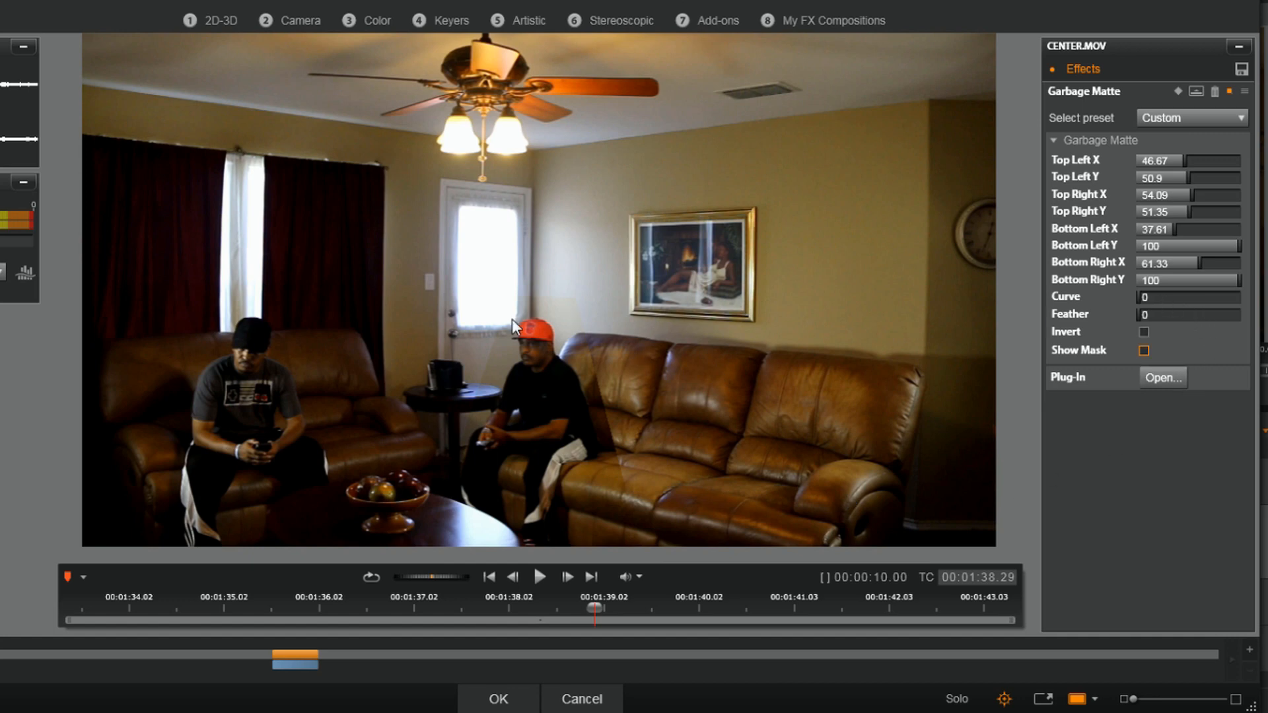
mouse_move(680, 322)
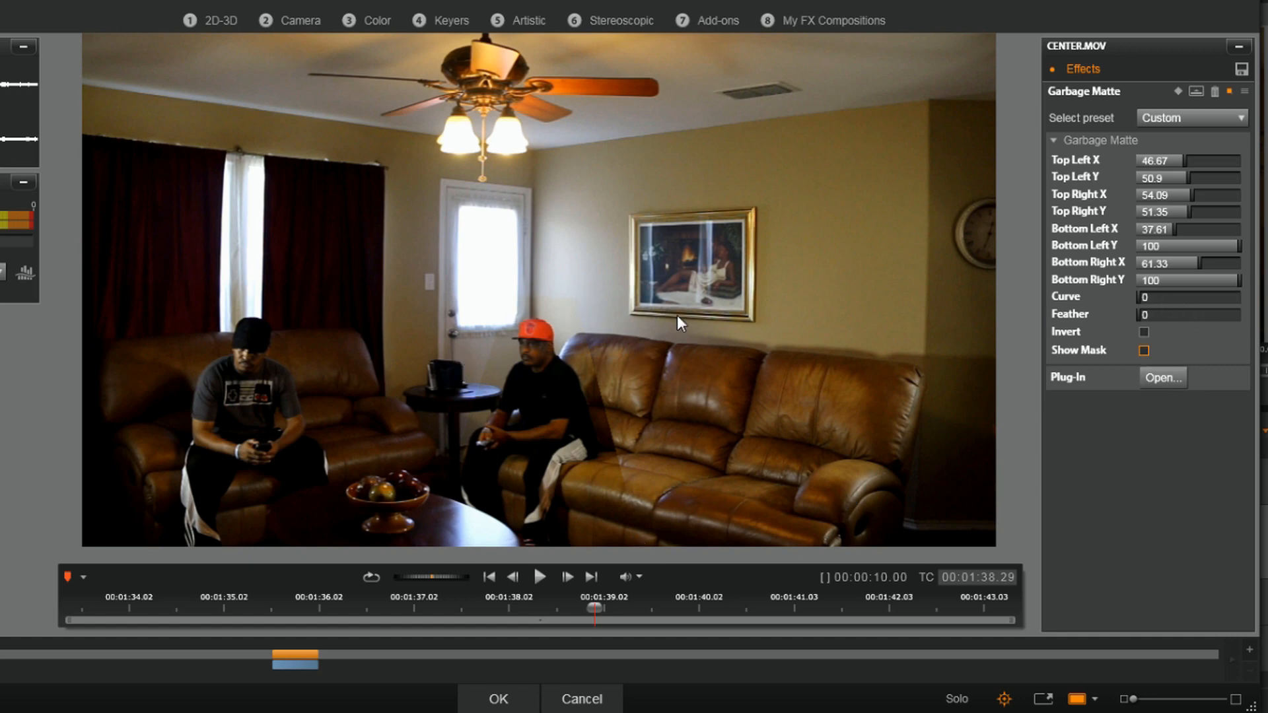
Step: Raise the matte's Curve to about 45.6 and set Feather to 10
left_click(1146, 298)
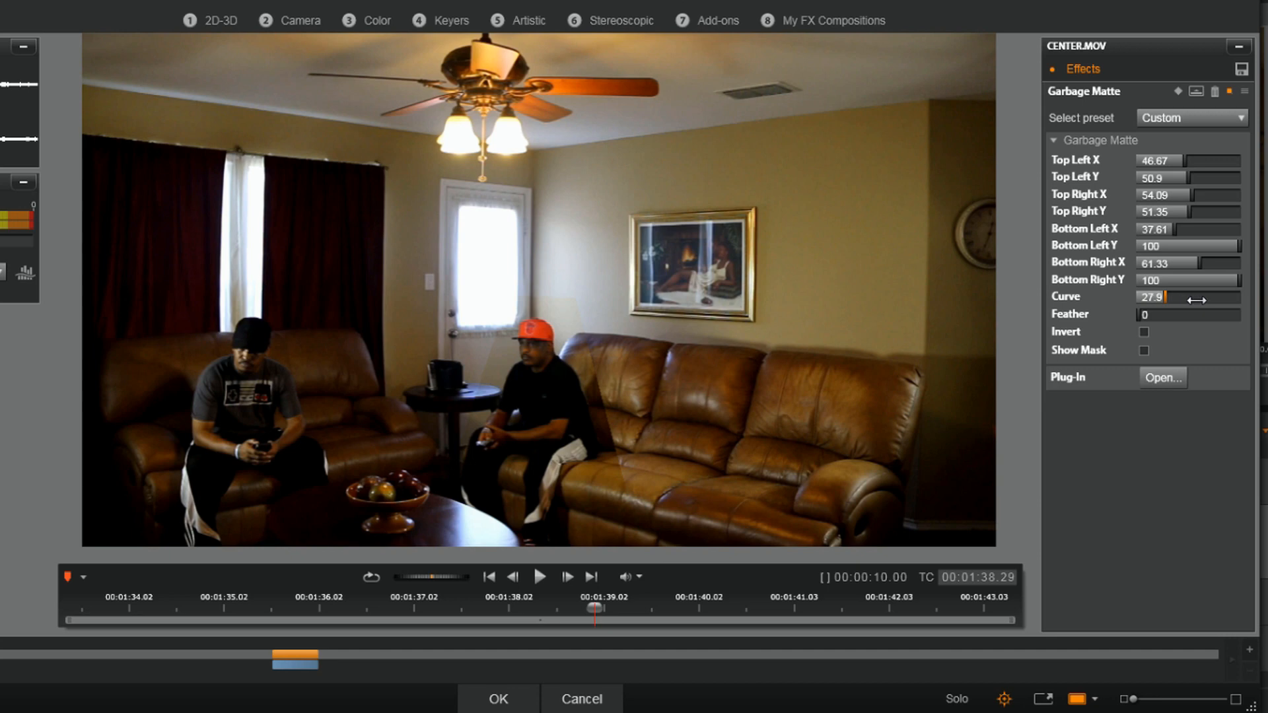
left_click_drag(1169, 298, 1205, 297)
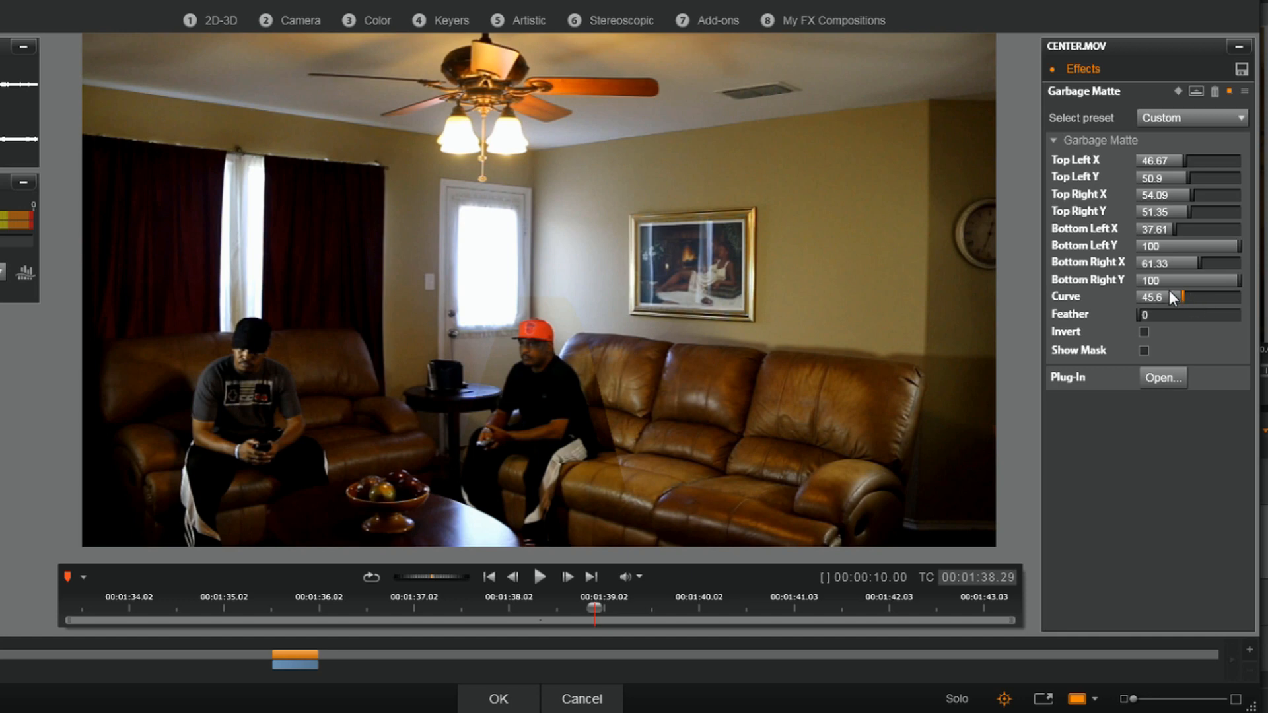
mouse_move(1189, 323)
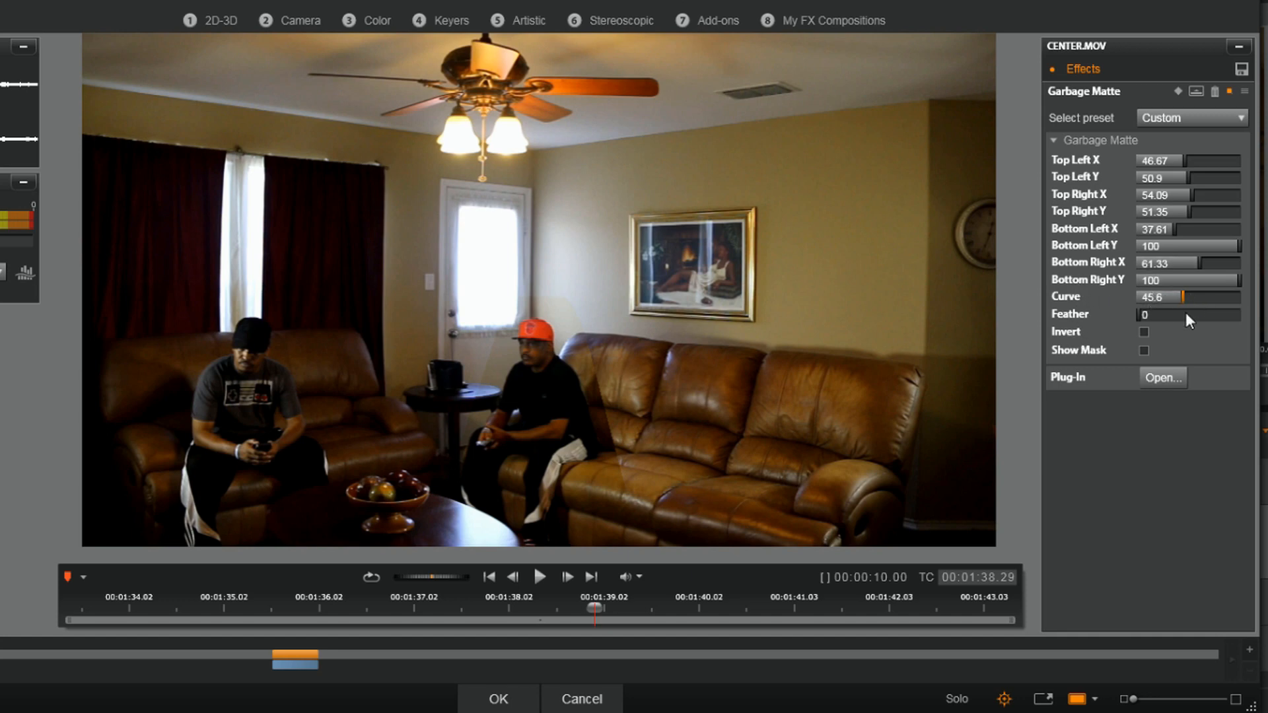
mouse_move(942, 356)
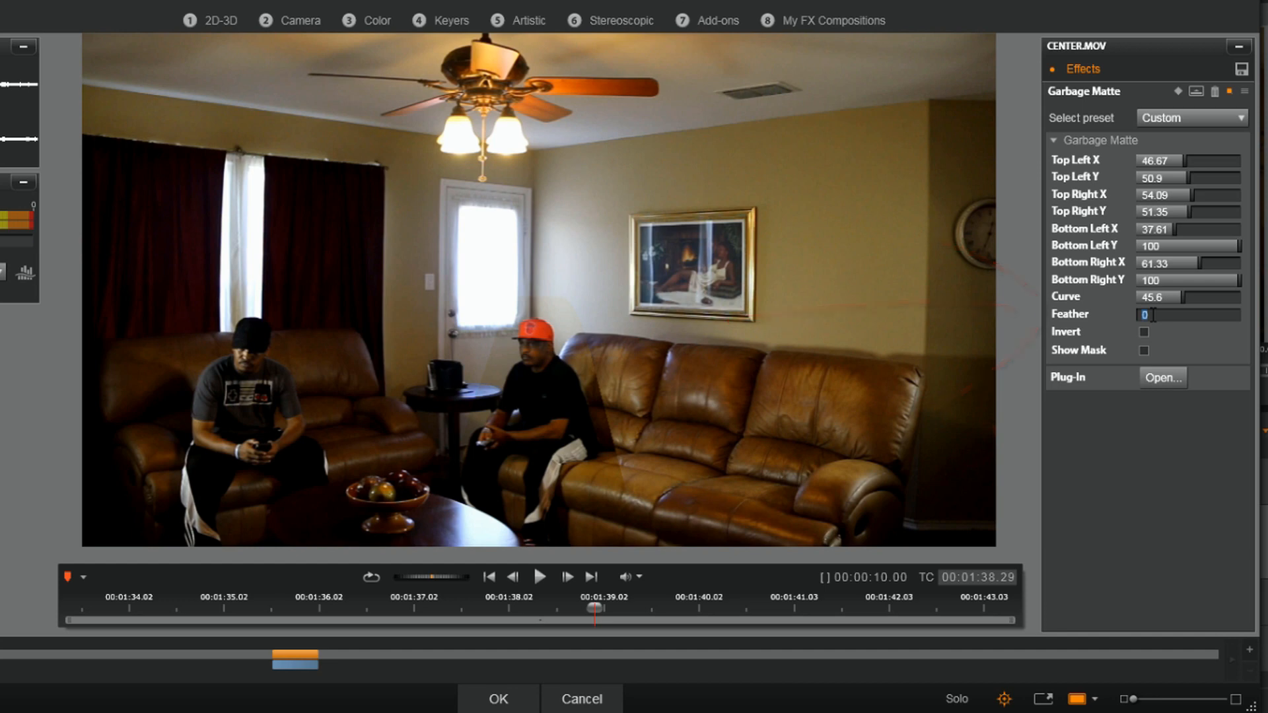
type("10")
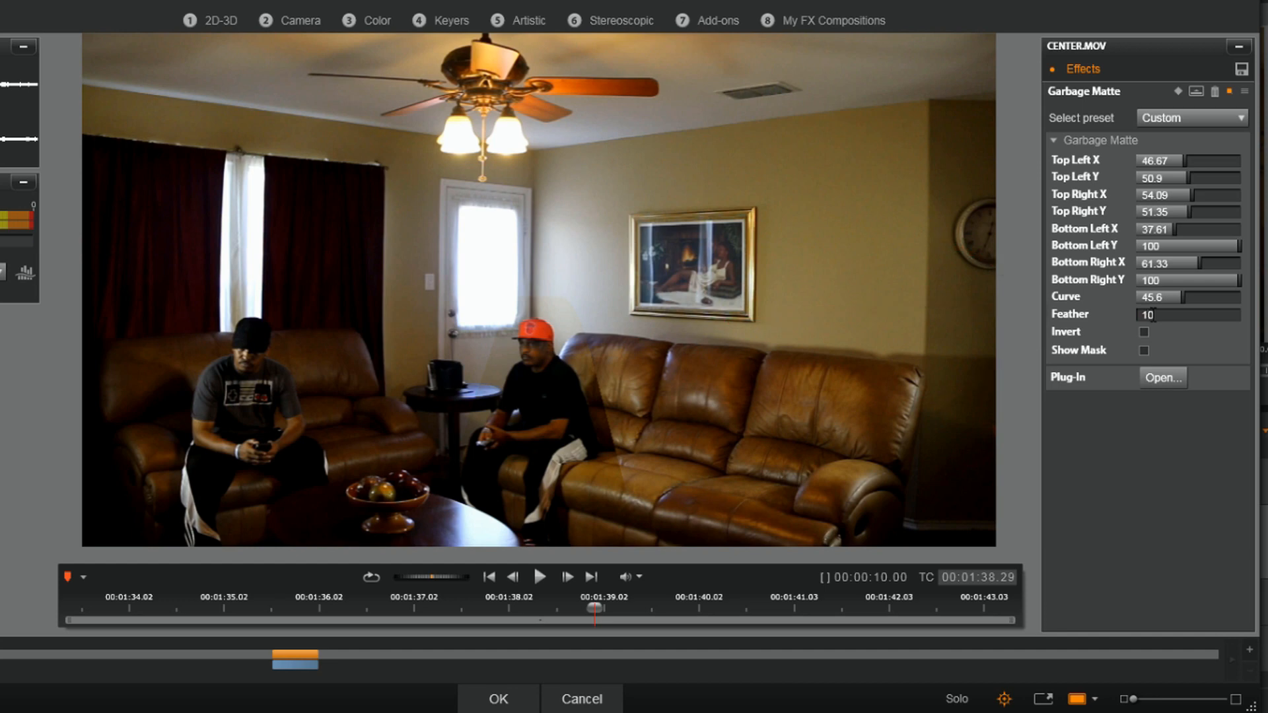
left_click(1173, 314)
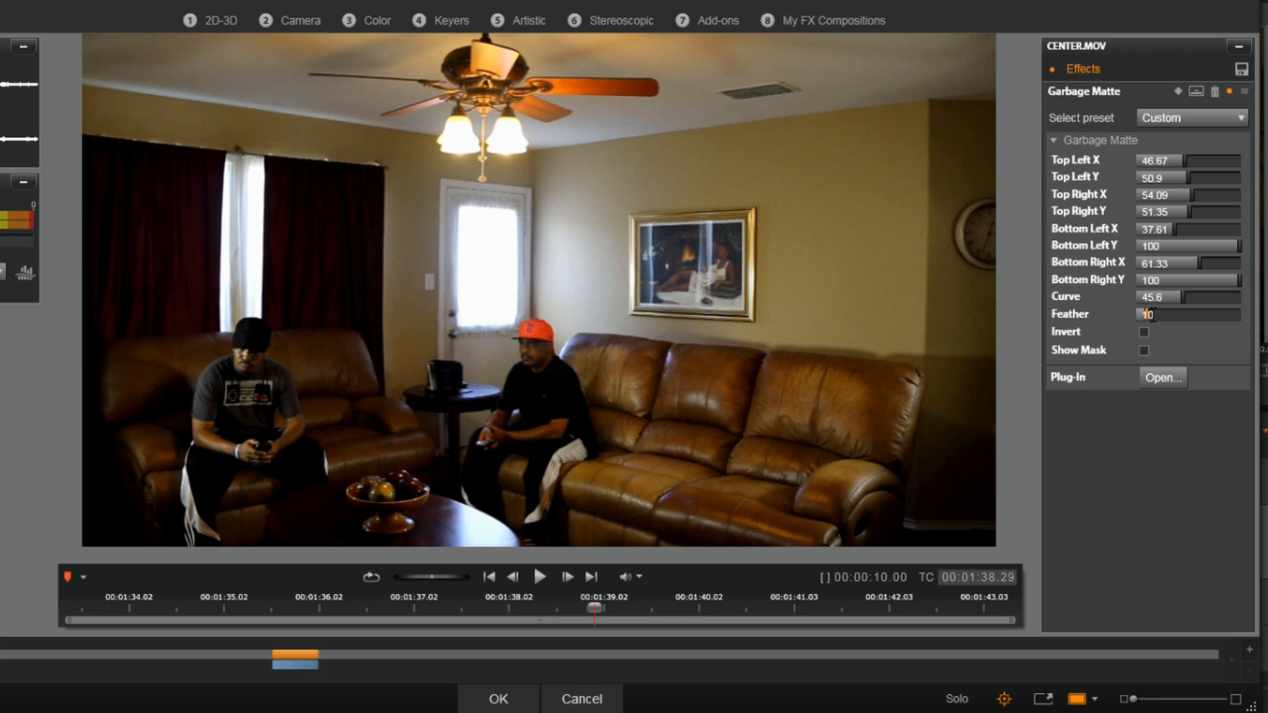
mouse_move(634, 464)
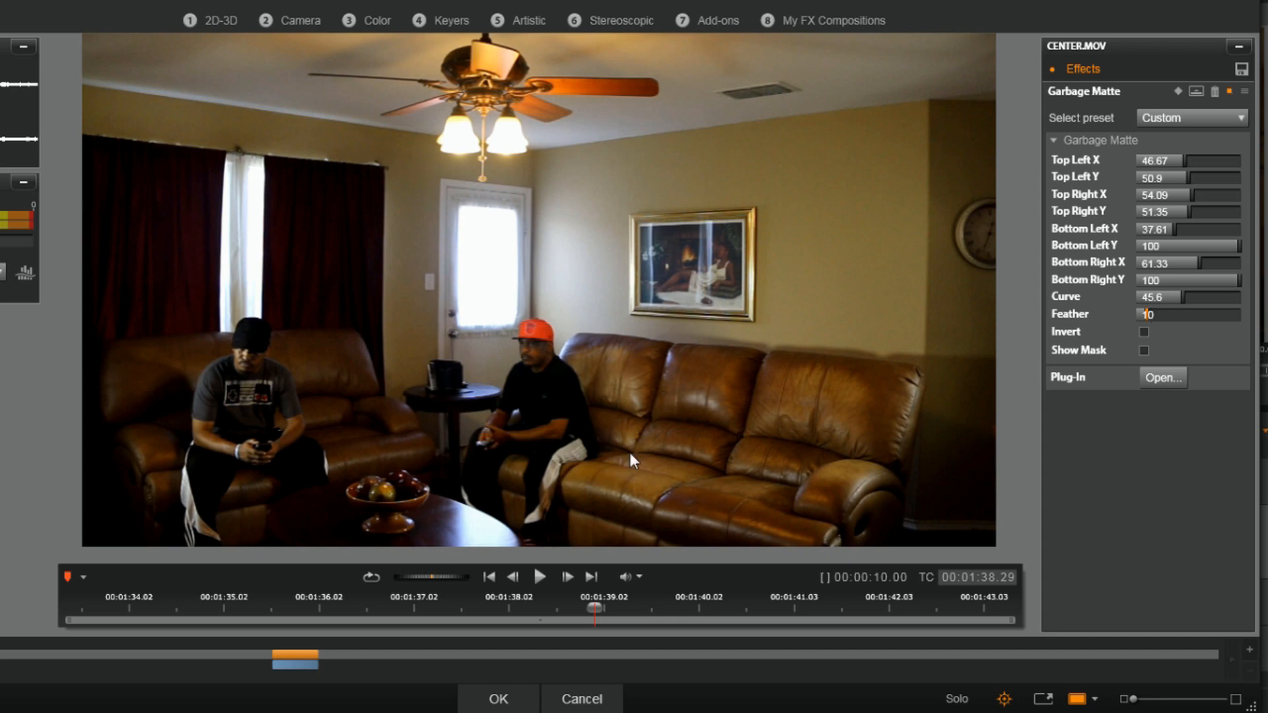
mouse_move(558, 319)
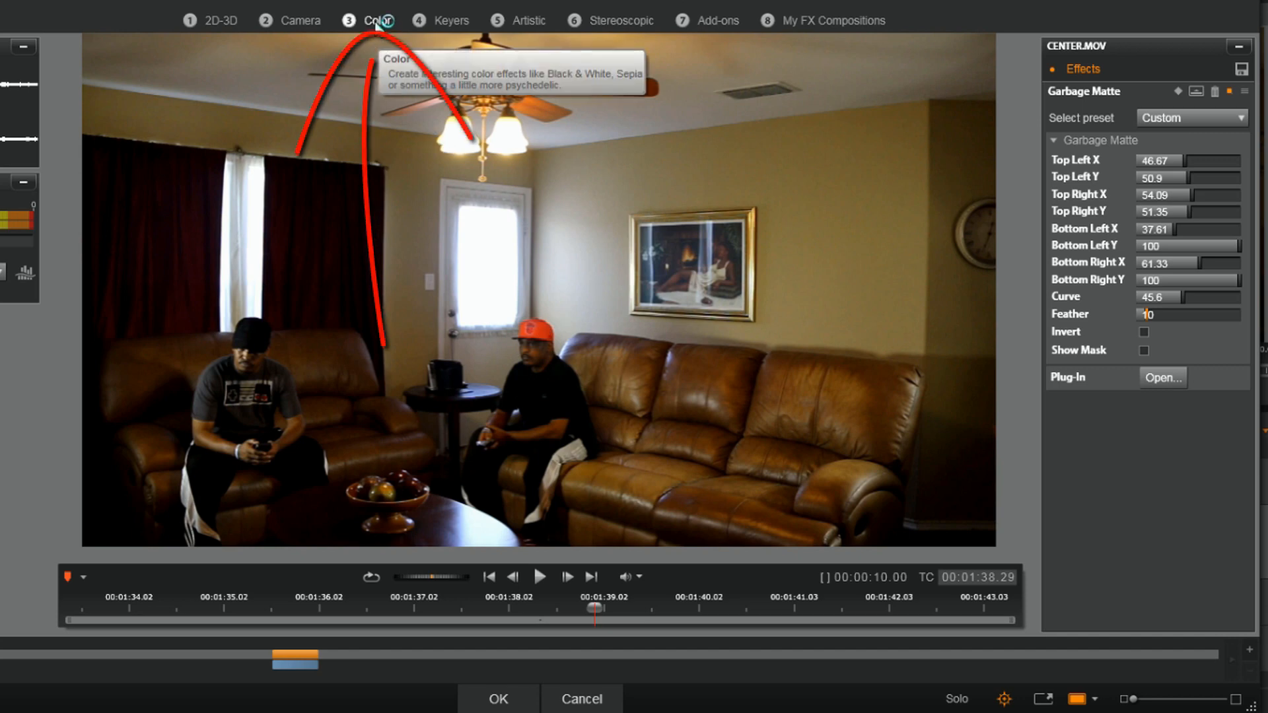
Step: Add the Image Correction CPU effect from the Color collection to Center.MOV
left_click(375, 19)
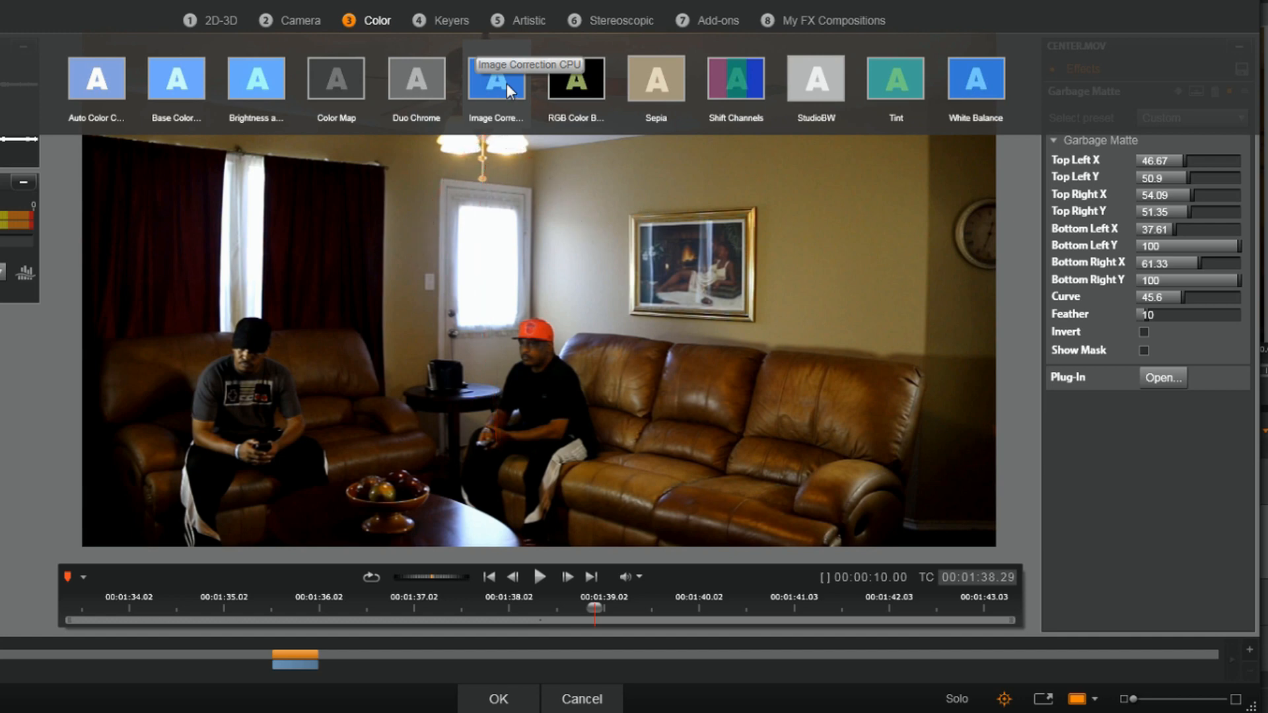
left_click(496, 81)
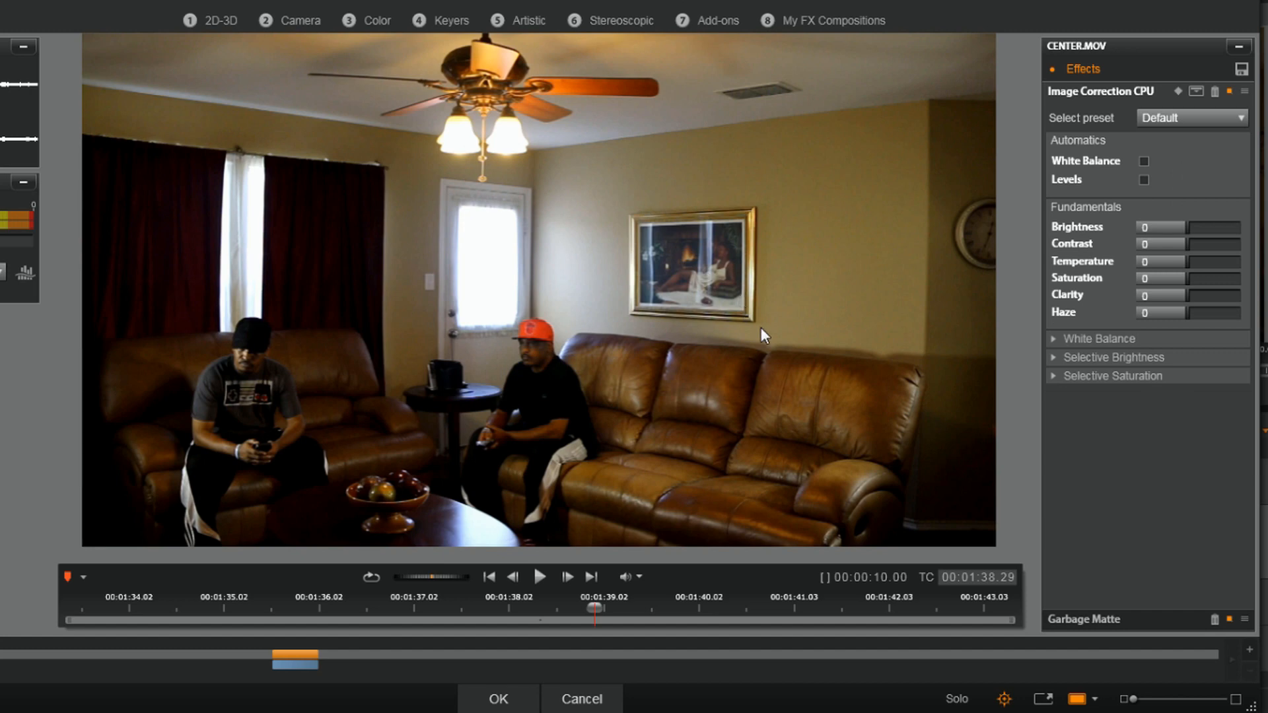
mouse_move(766, 386)
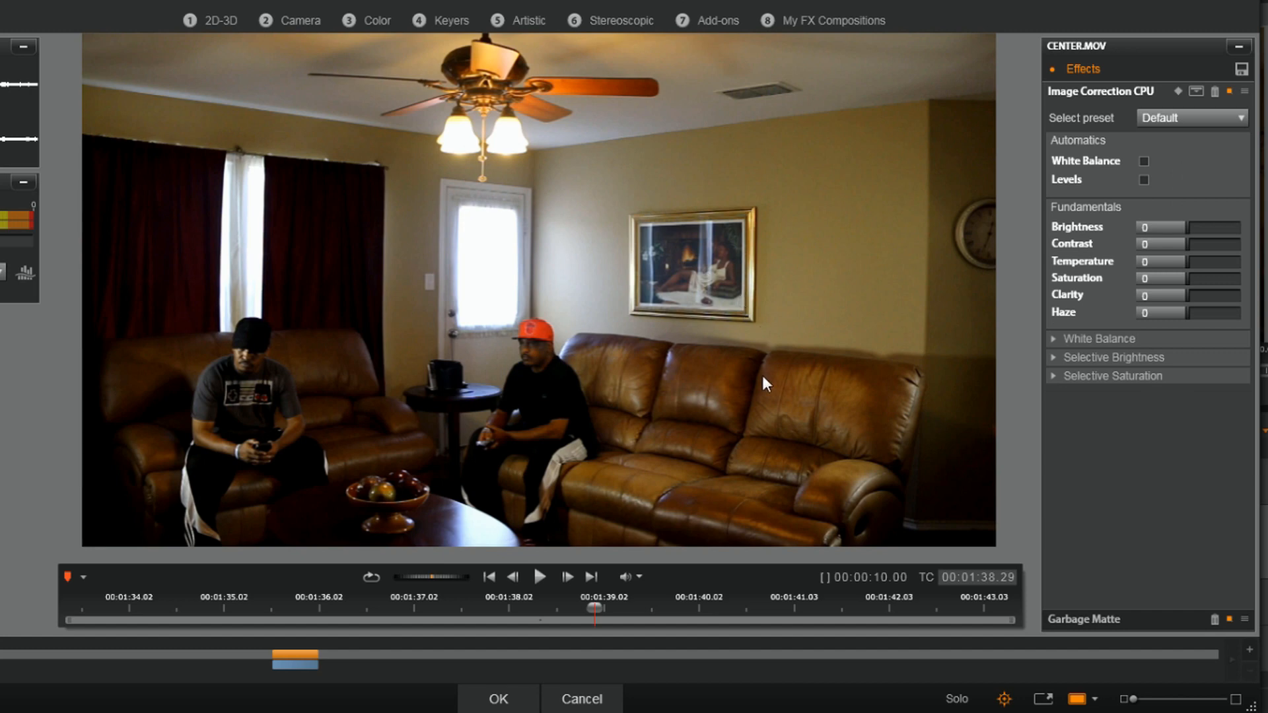
mouse_move(1118, 172)
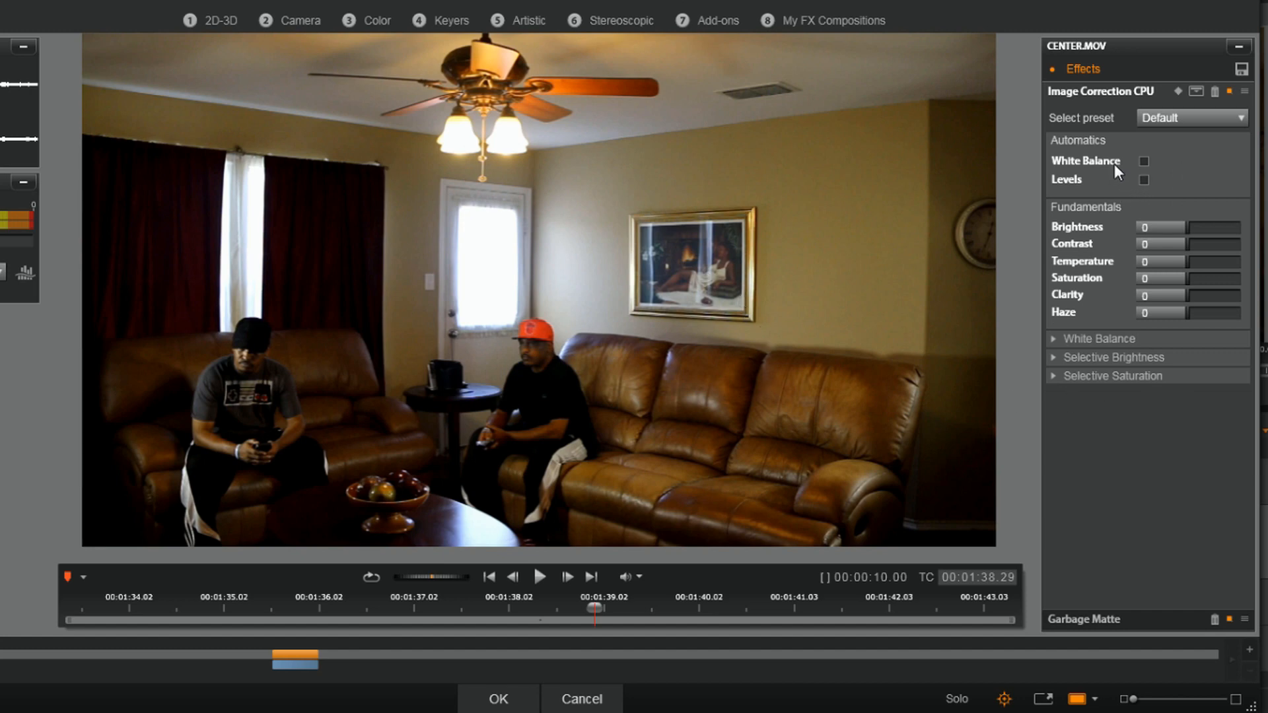
mouse_move(1088, 360)
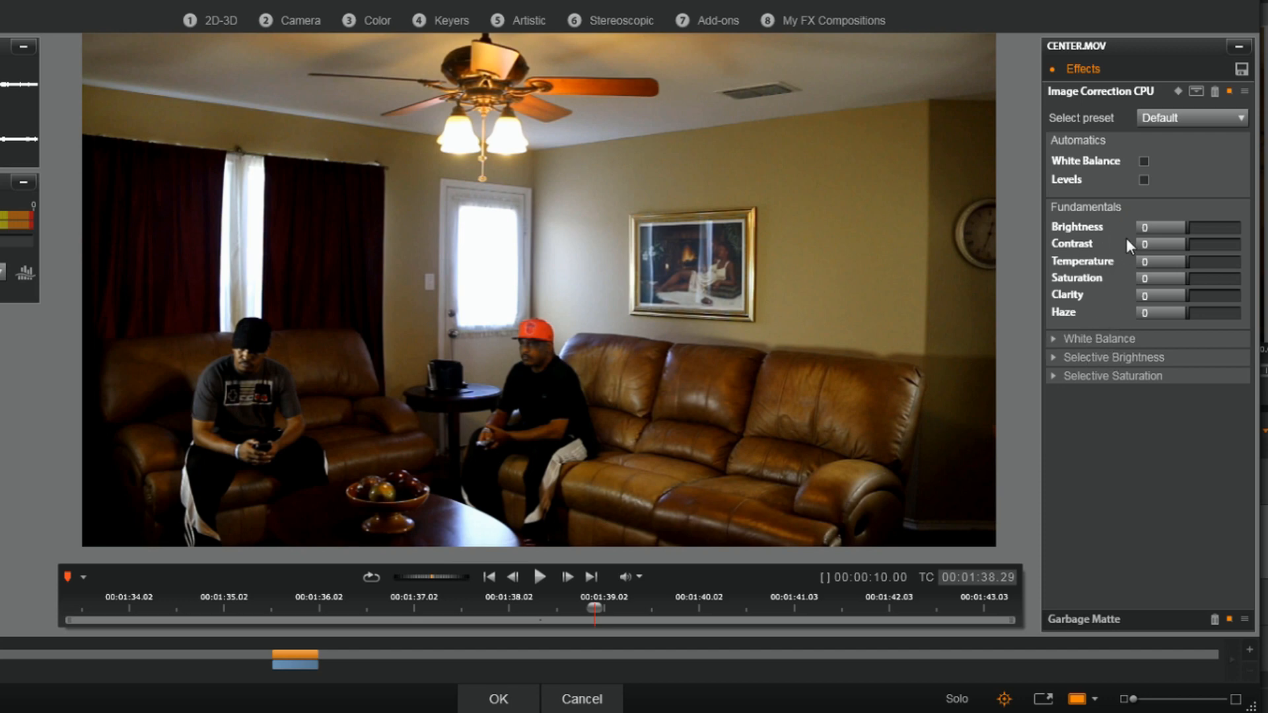
Step: Enable automatic Levels in Image Correction and confirm to return to the timeline
left_click(1144, 180)
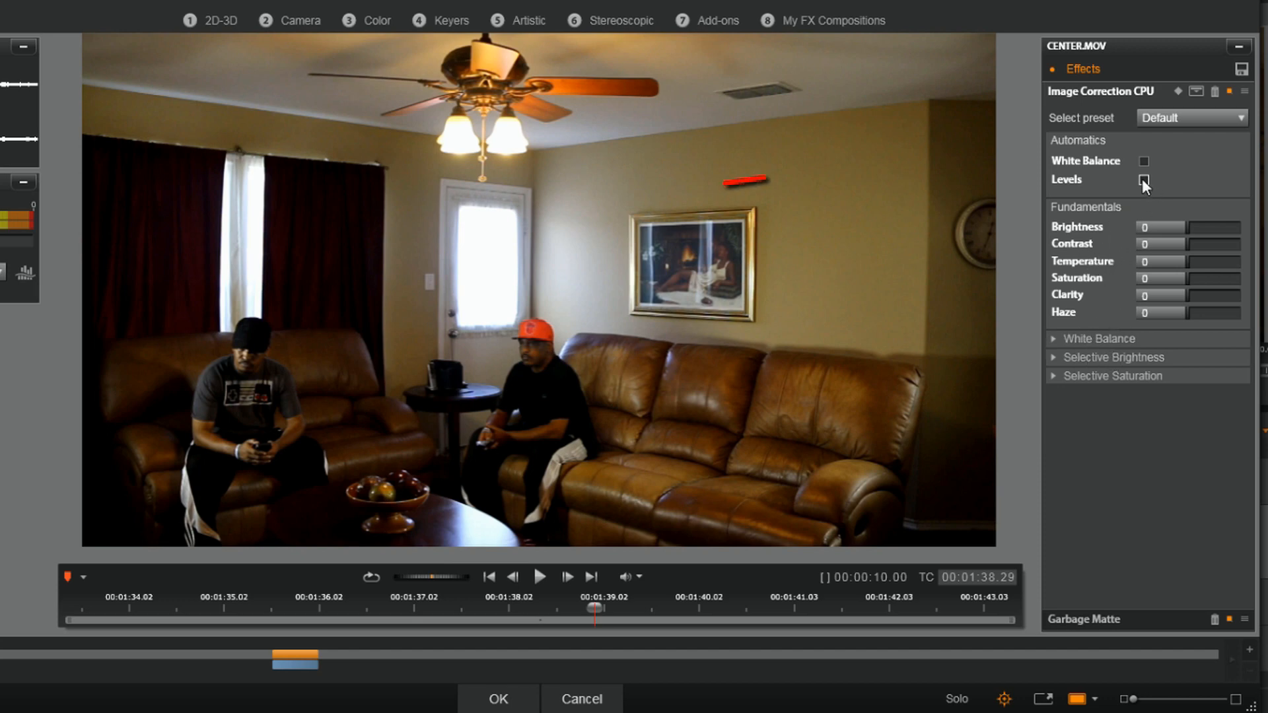
left_click(1144, 180)
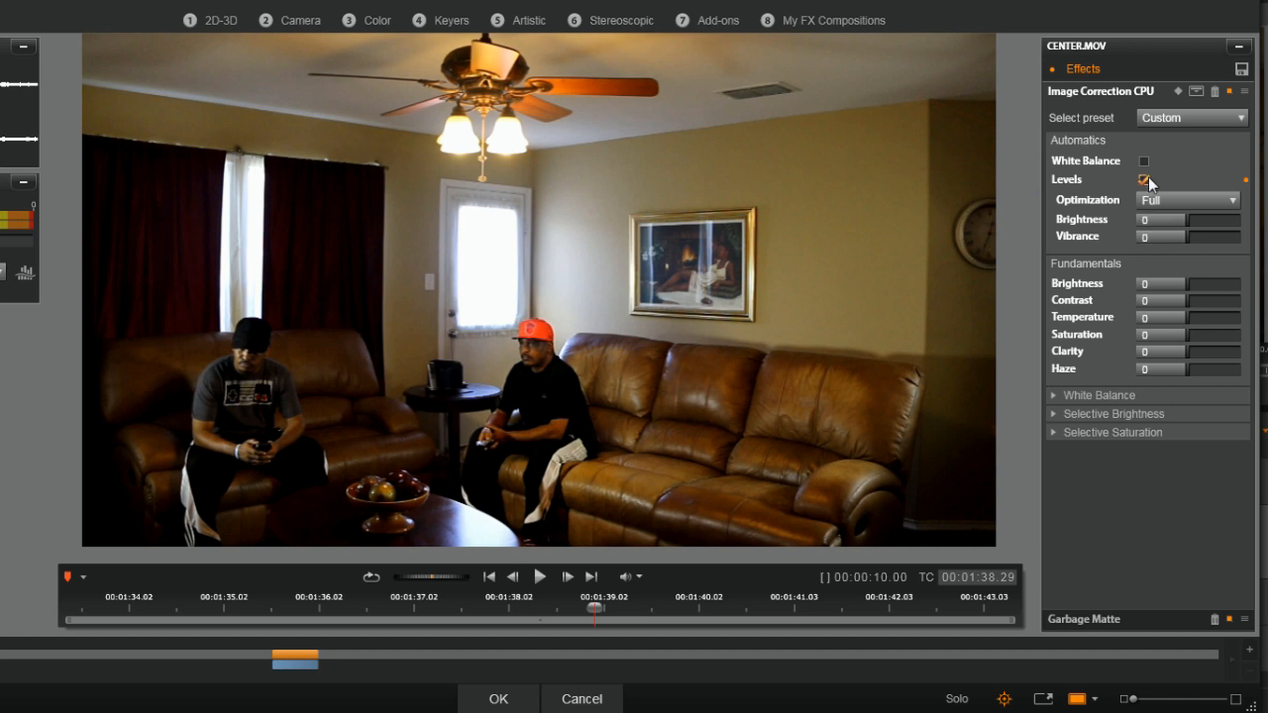
left_click(1142, 180)
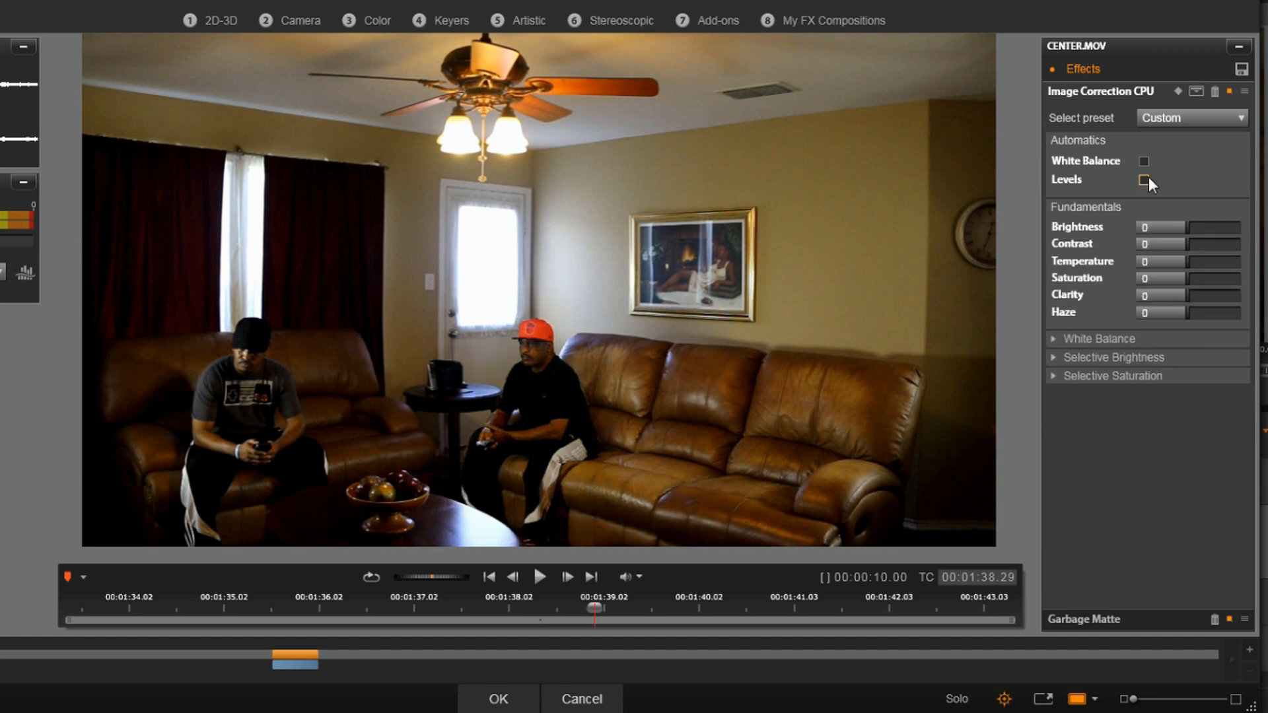
left_click(1144, 179)
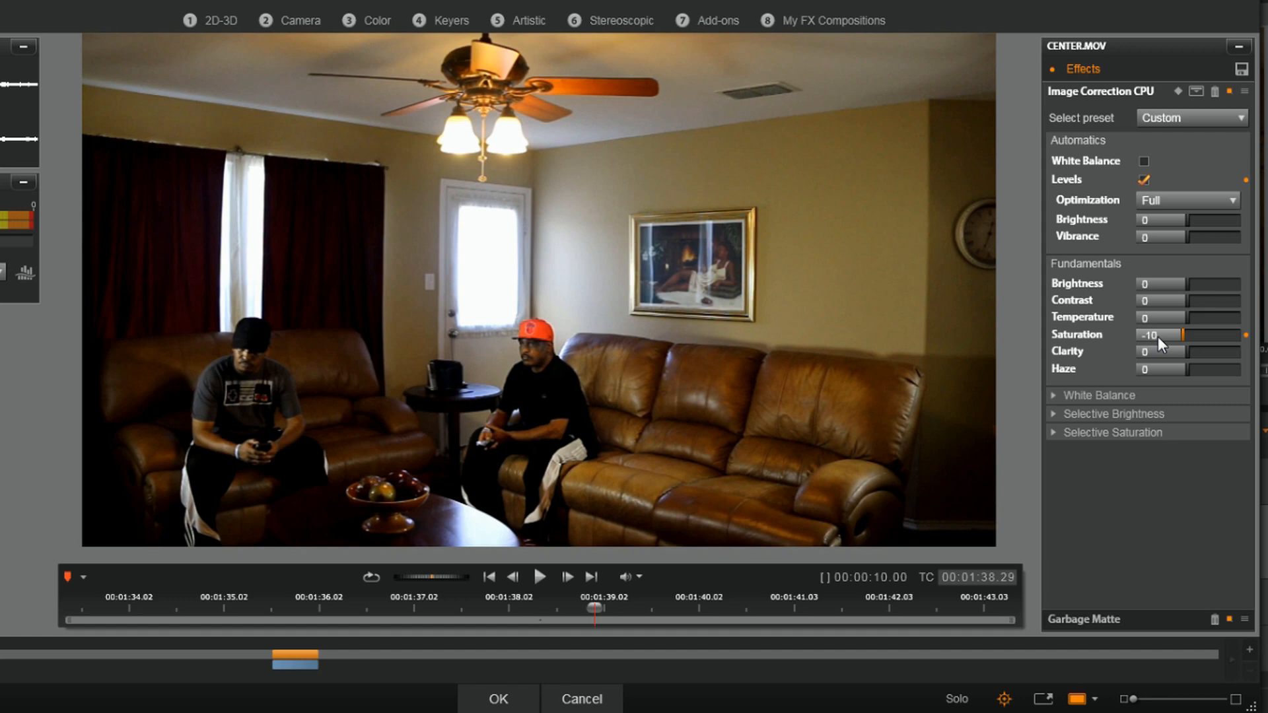
mouse_move(1159, 275)
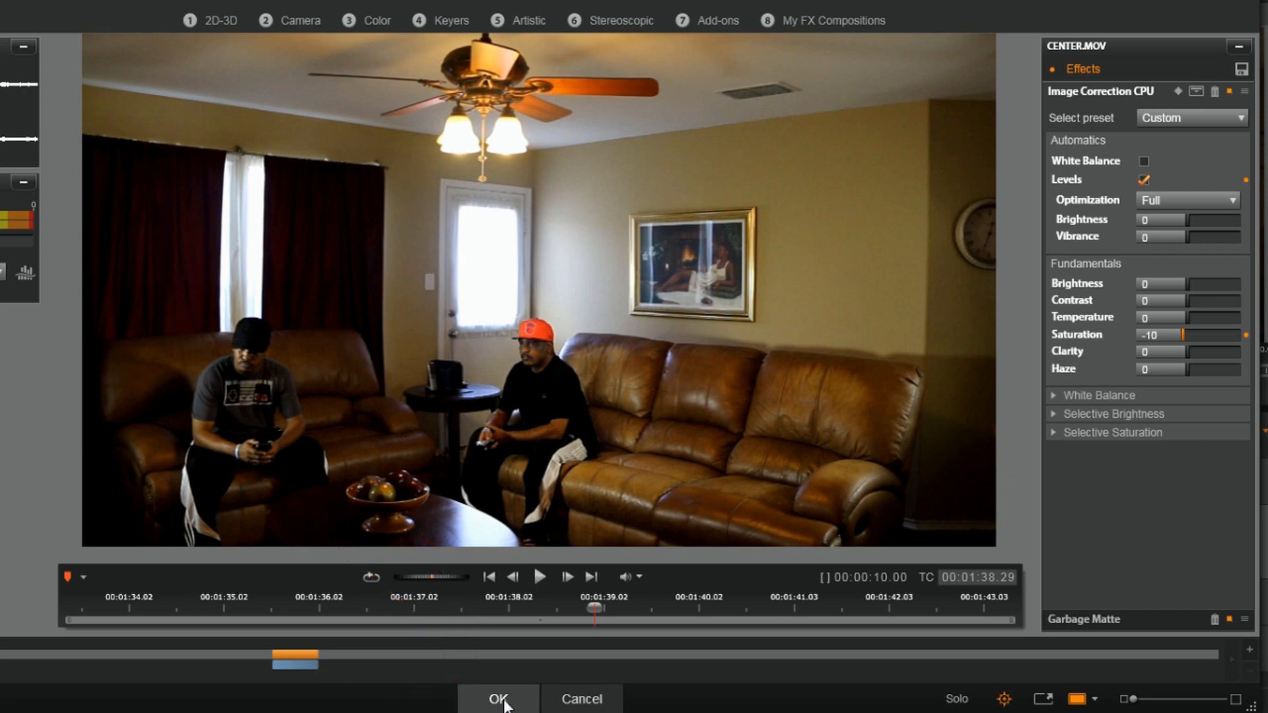
left_click(502, 699)
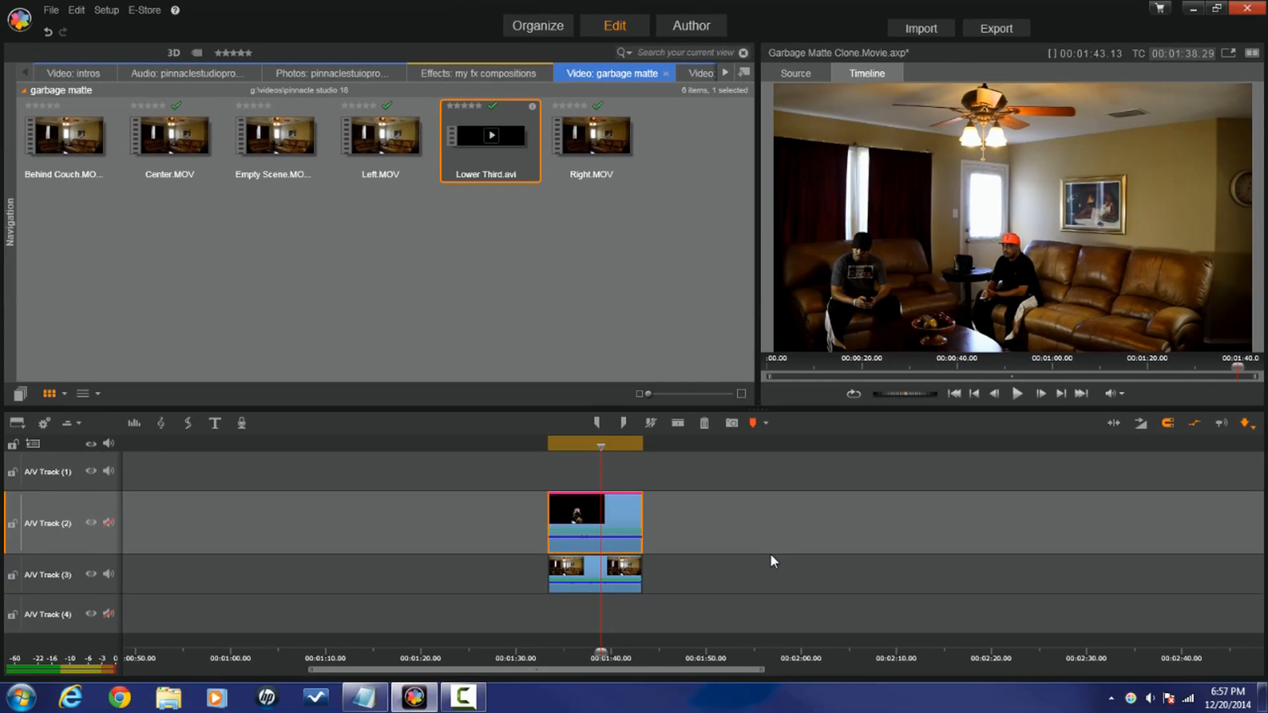
mouse_move(851, 560)
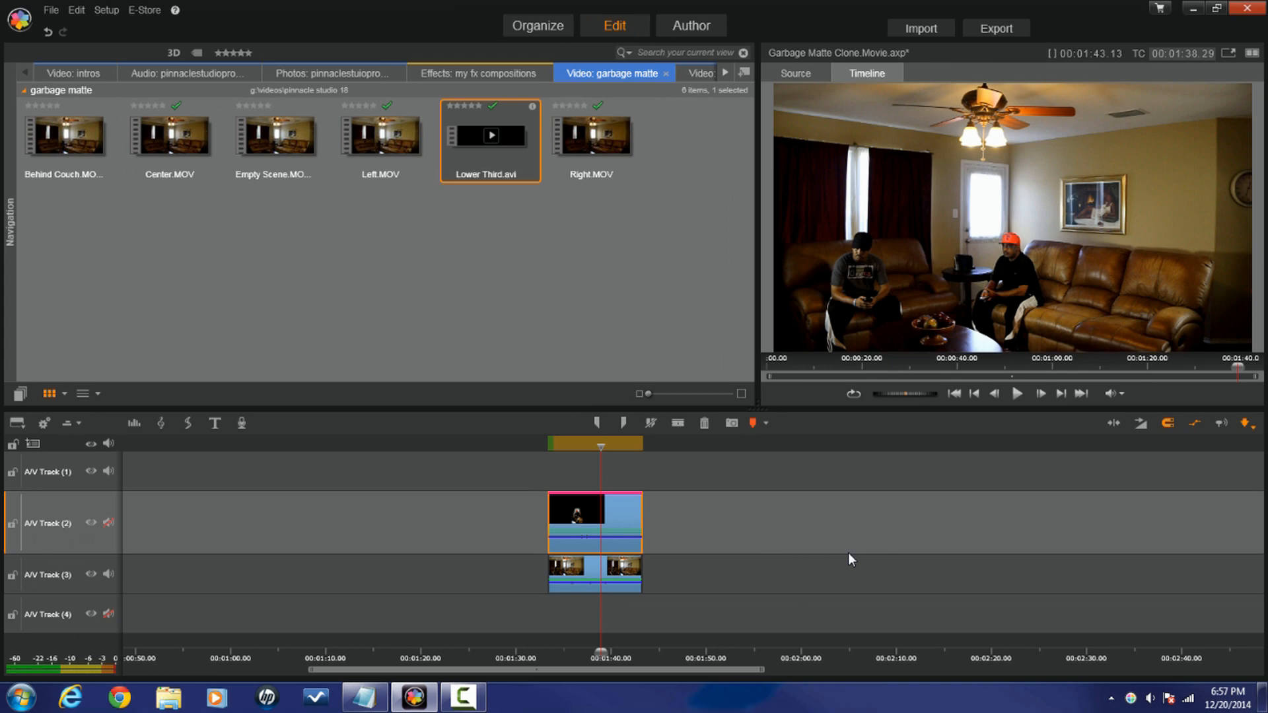